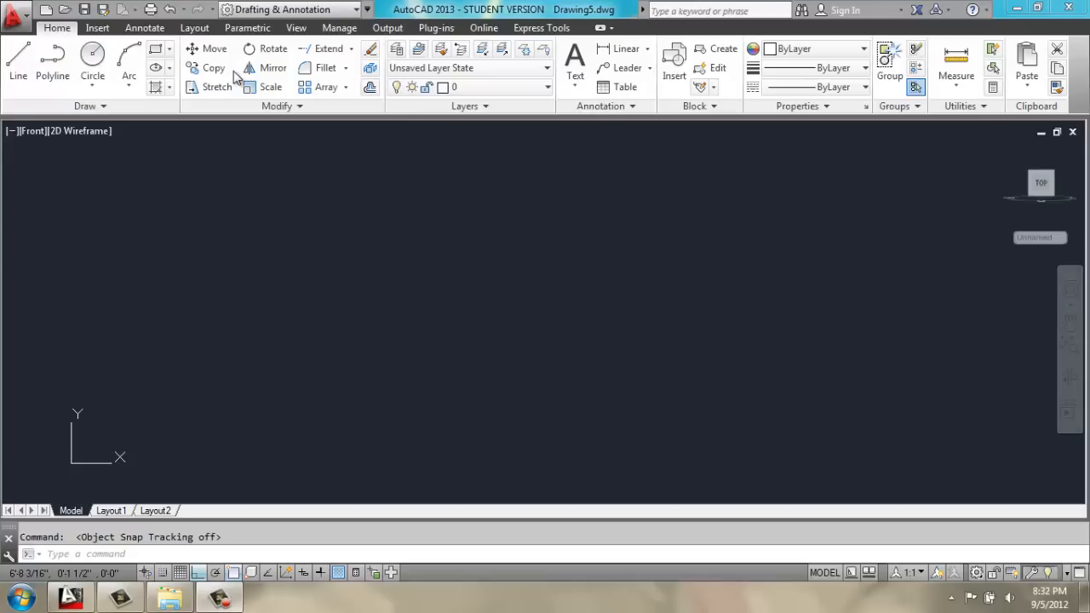
{"action": "mouse_move", "coordinate": [259, 339]}
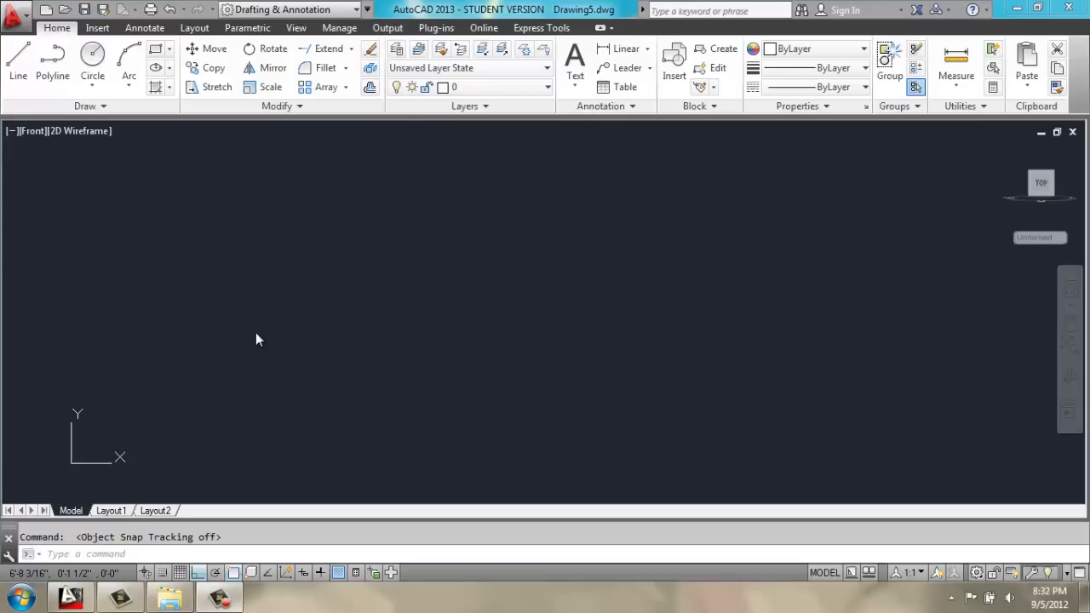
{"action": "mouse_move", "coordinate": [371, 313]}
{"action": "type", "text": "2"}
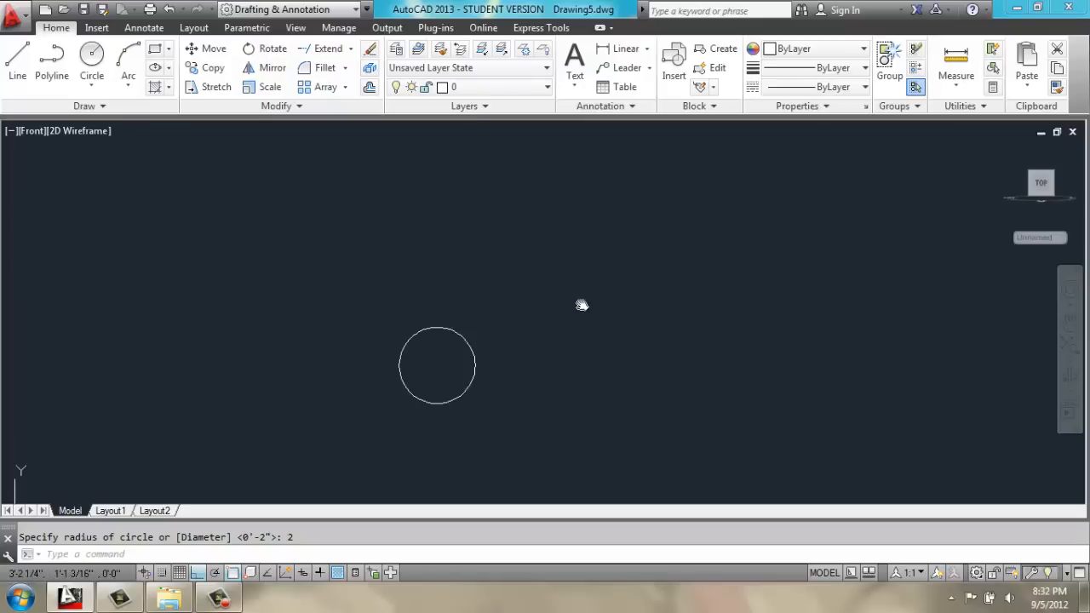
- Draw the tapered ray outline upward from the circle and join its three lines into one polyline
{"action": "left_click", "coordinate": [16, 64]}
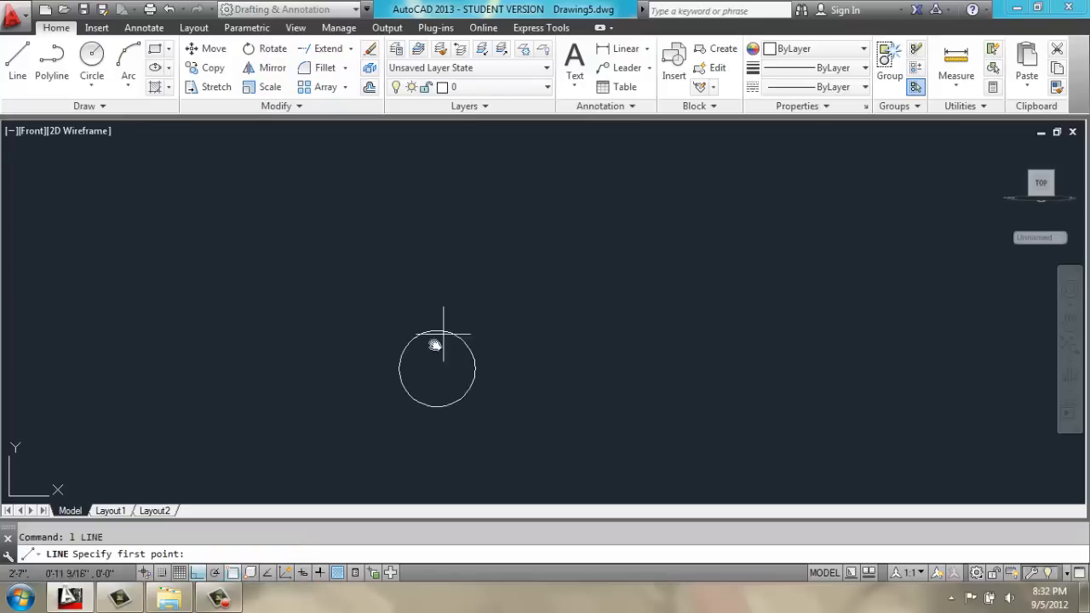
{"action": "mouse_move", "coordinate": [400, 417]}
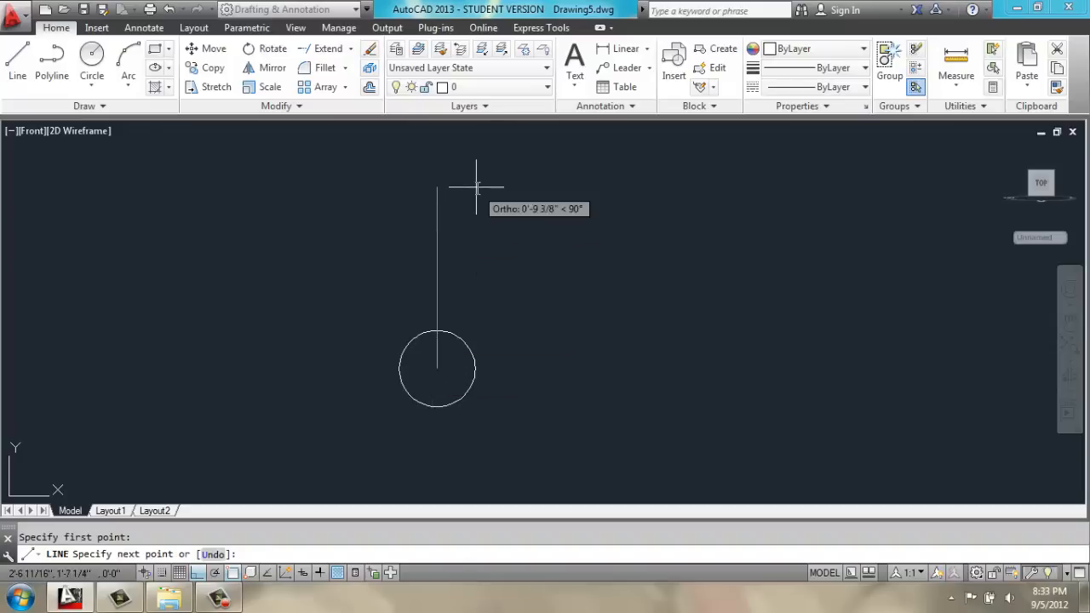
{"action": "type", "text": "10"}
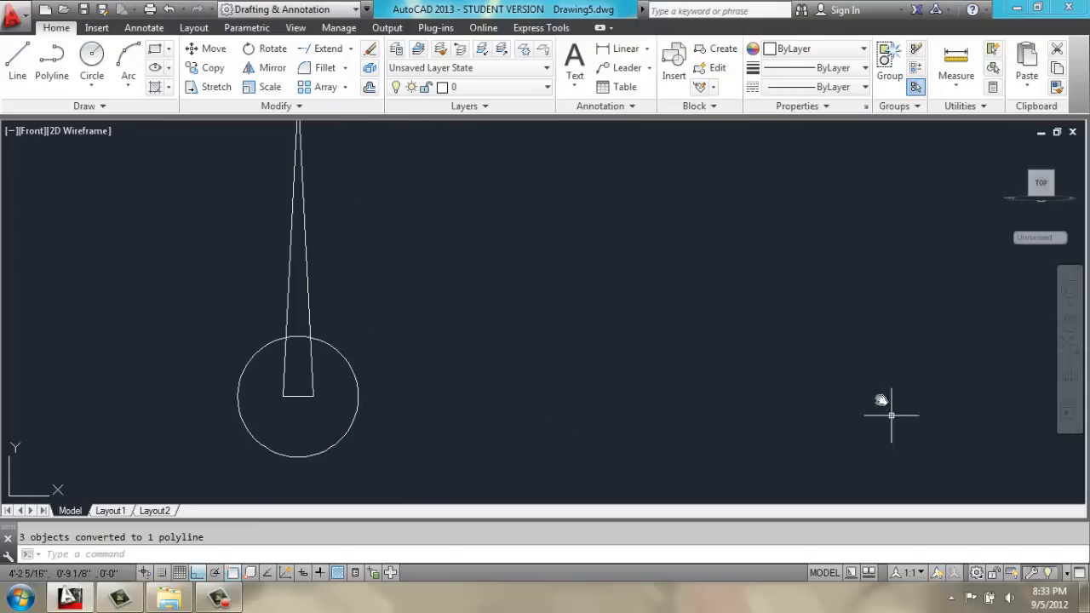
- Draw a 4-unit upright stem and start an ellipse centred on its top point
{"action": "left_click", "coordinate": [16, 64]}
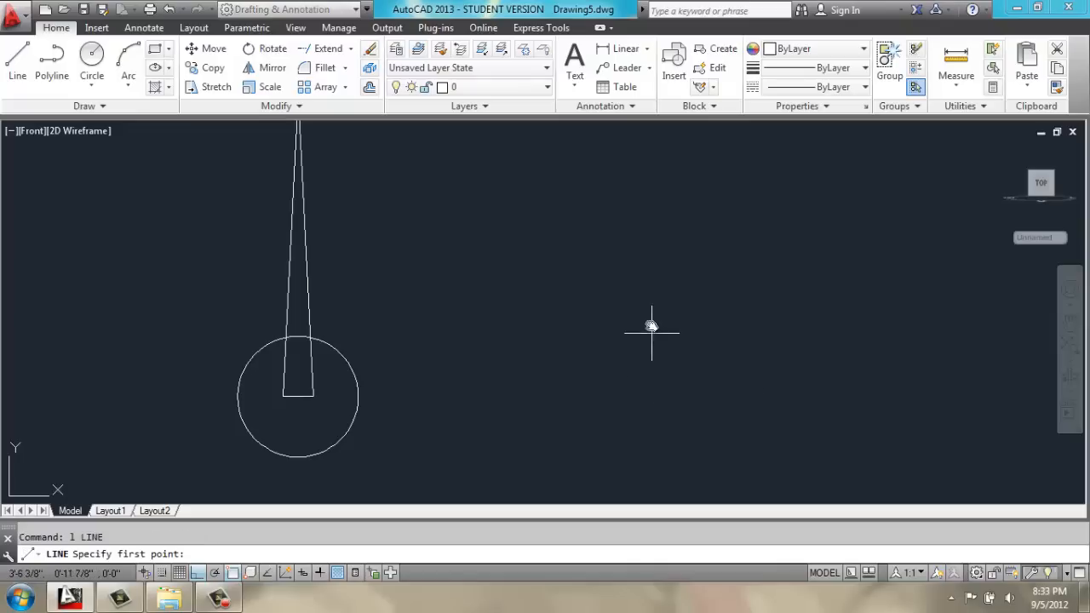
{"action": "left_click", "coordinate": [651, 328]}
{"action": "type", "text": "4"}
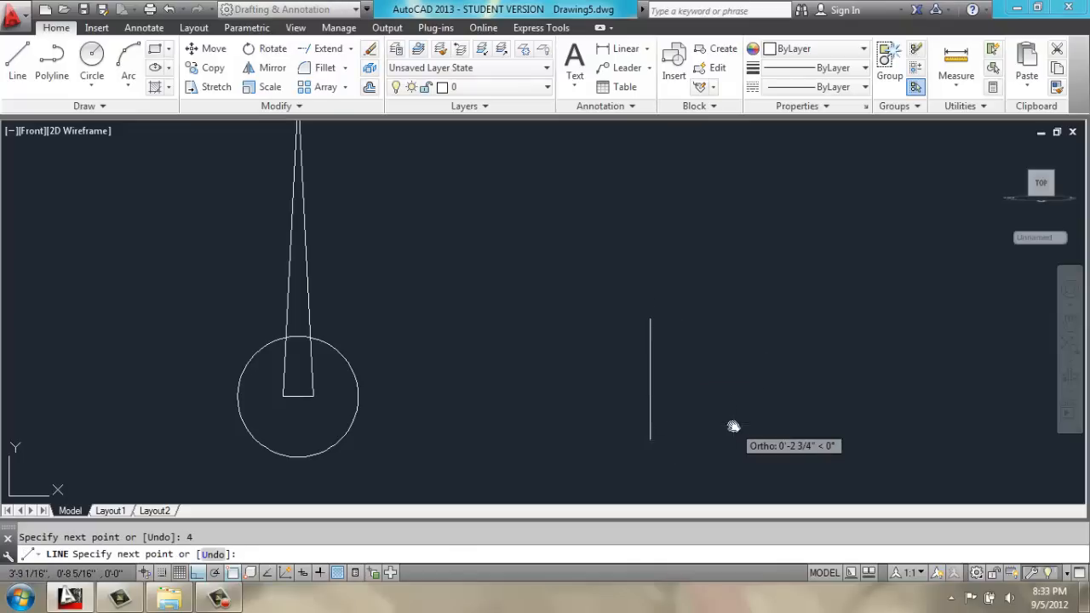
{"action": "left_click", "coordinate": [717, 193]}
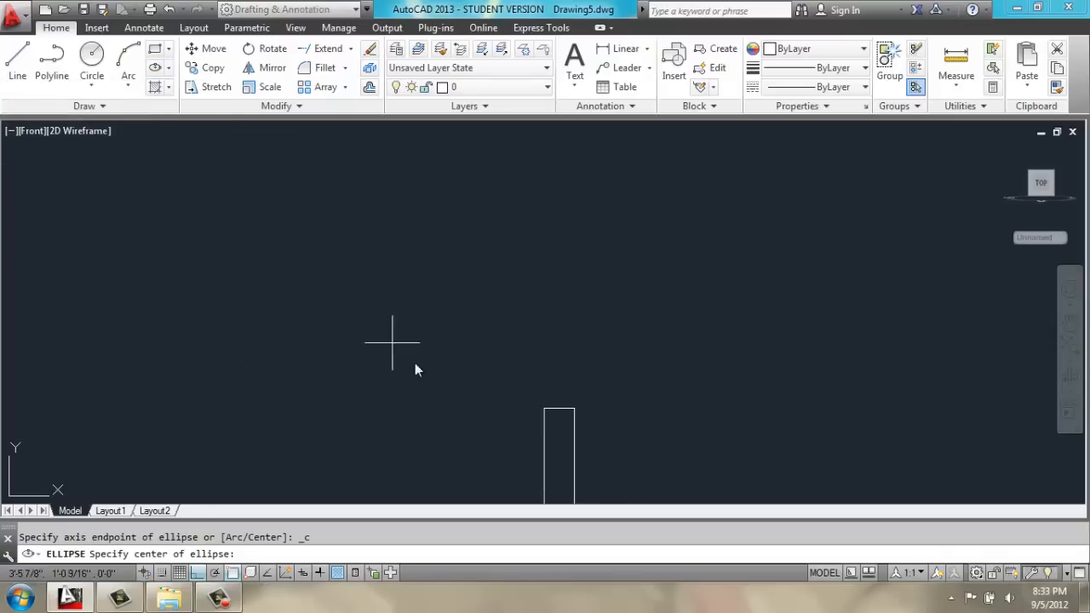
{"action": "mouse_move", "coordinate": [559, 414]}
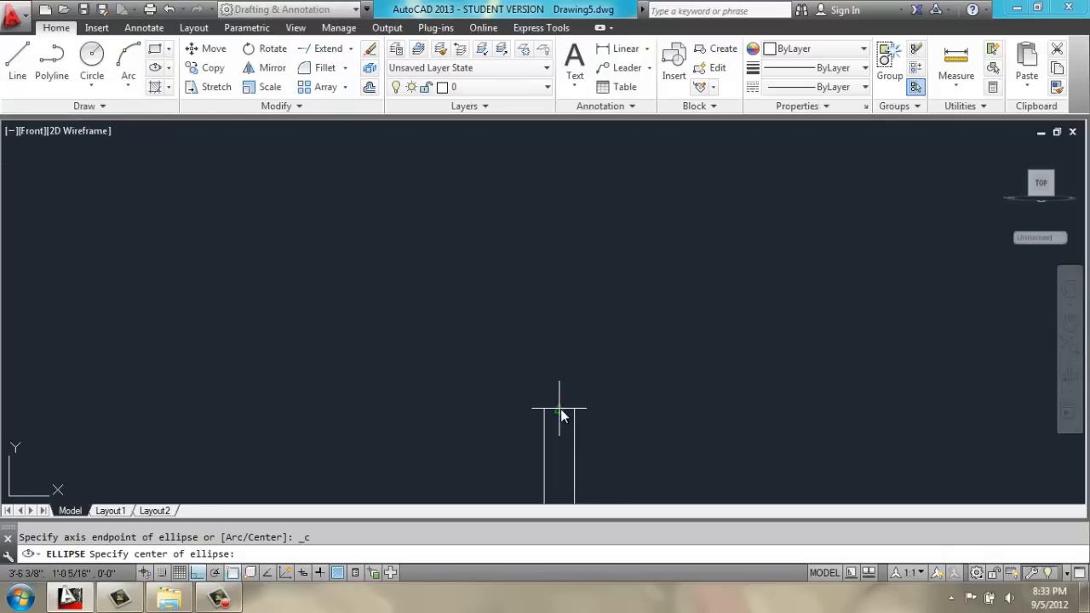
{"action": "left_click", "coordinate": [558, 413]}
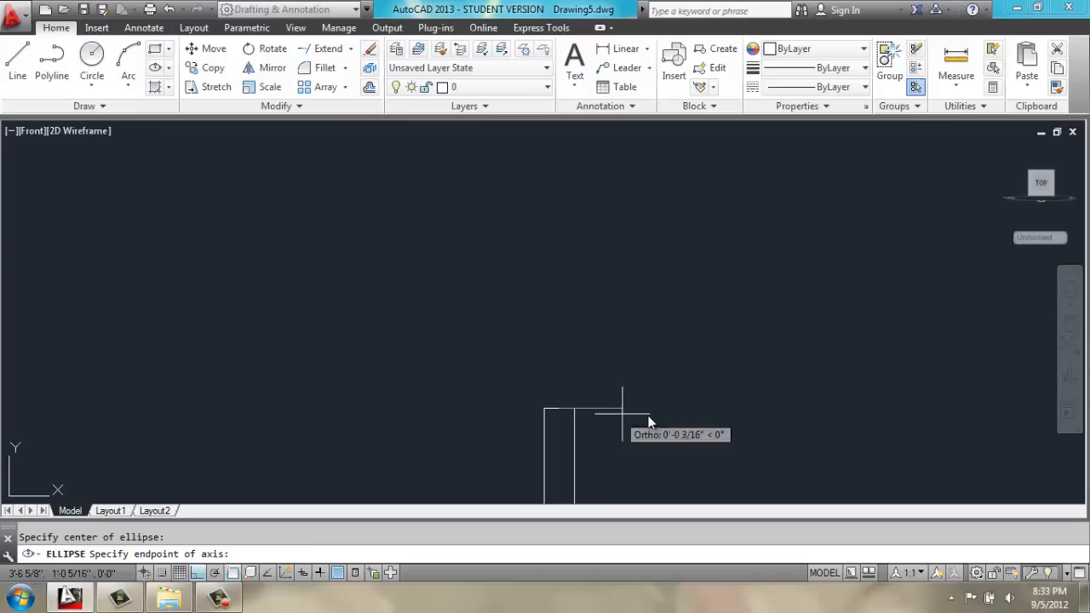
{"action": "mouse_move", "coordinate": [678, 423]}
{"action": "type", "text": ".25"}
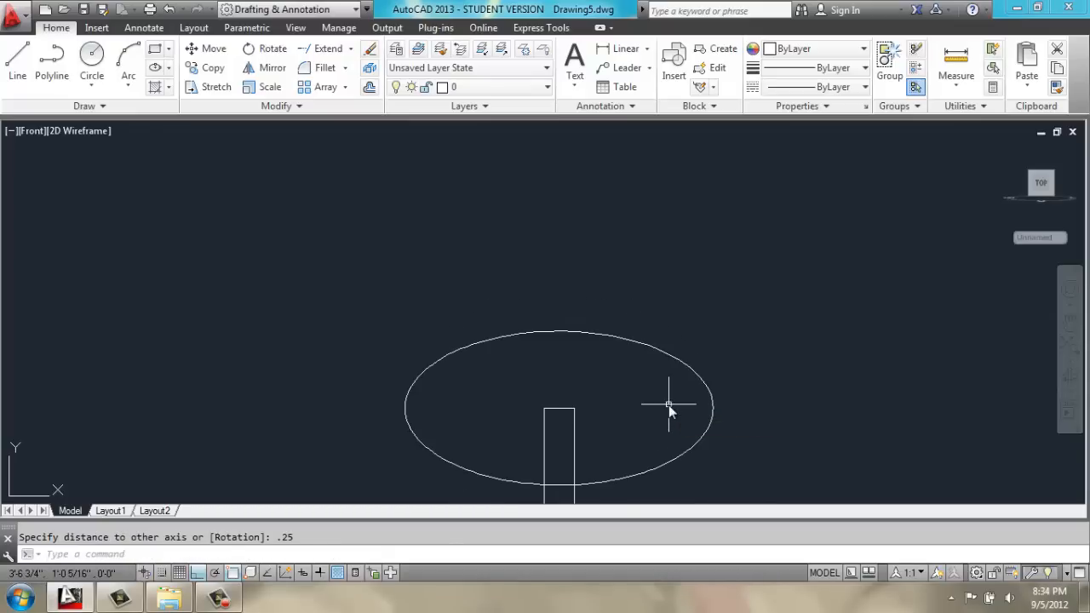
- Trim the stem lines inside the ellipse and the ellipse arc between the stem lines
{"action": "key", "text": "Escape"}
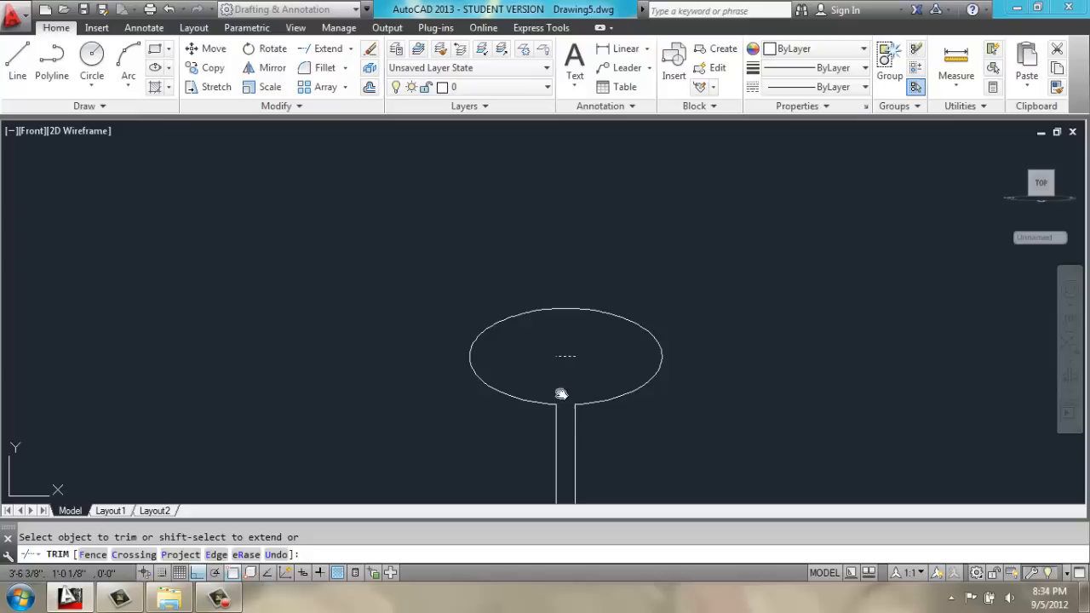
{"action": "left_click", "coordinate": [524, 373]}
{"action": "type", "text": "l"}
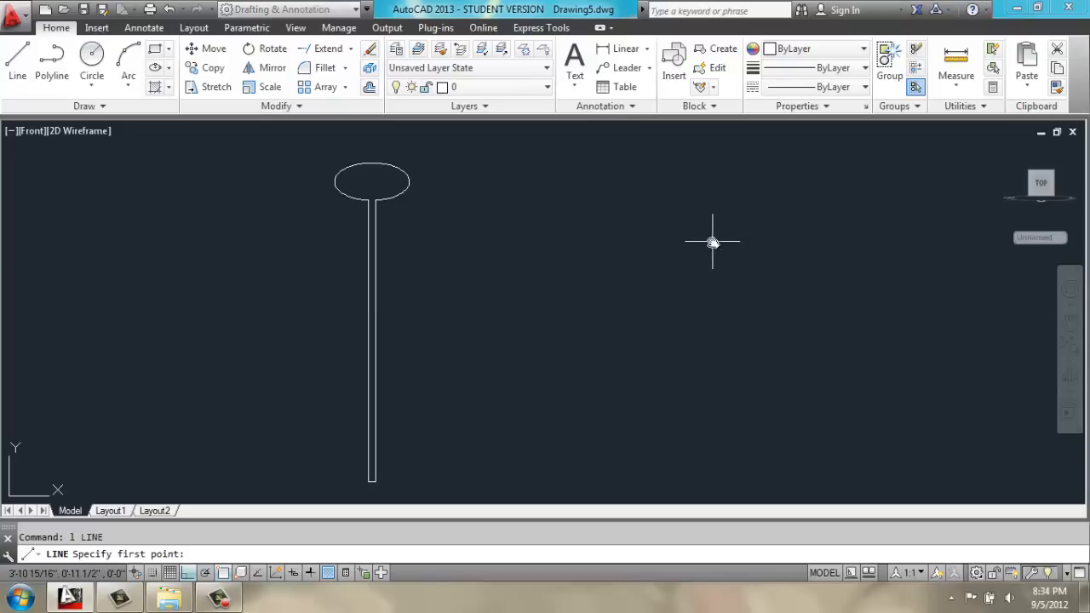
- Draw and reposition a vertical guide line, then draw the needle's slanted edges from its base
{"action": "left_click", "coordinate": [712, 241]}
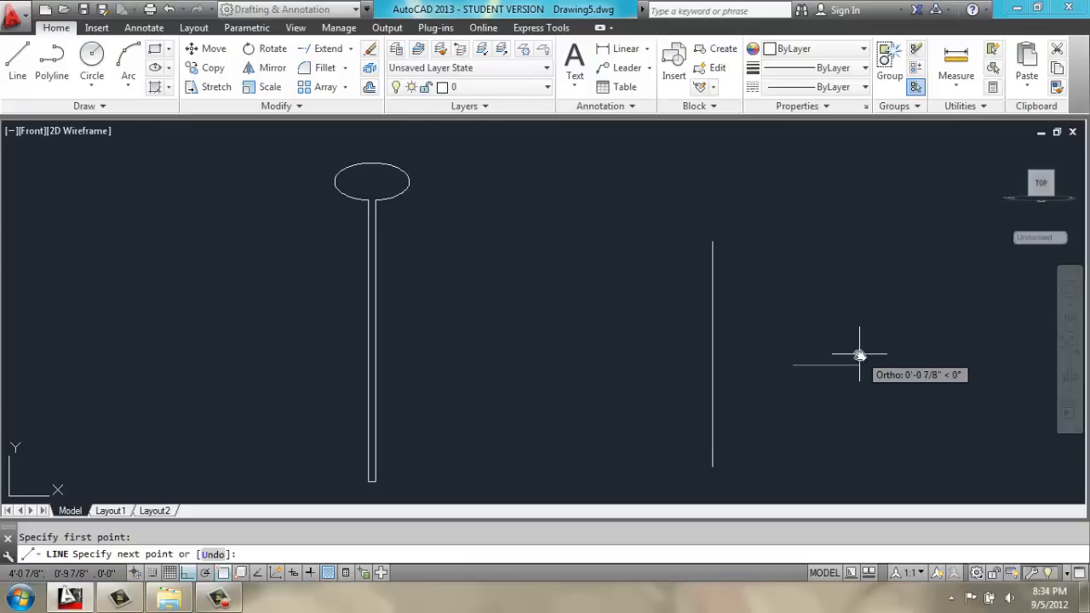
{"action": "left_click", "coordinate": [858, 355]}
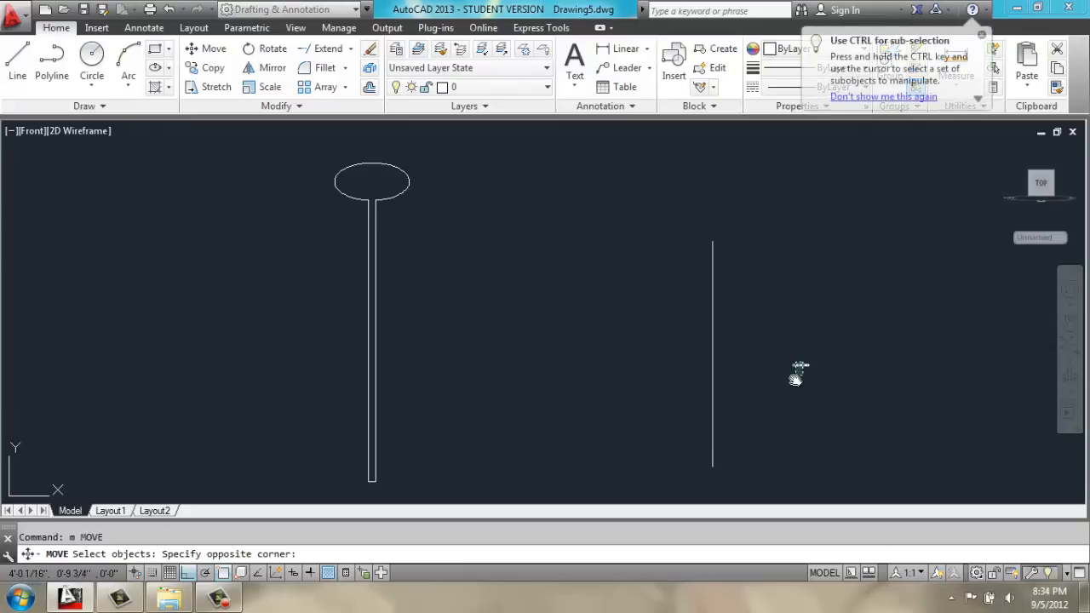
{"action": "left_click", "coordinate": [798, 368]}
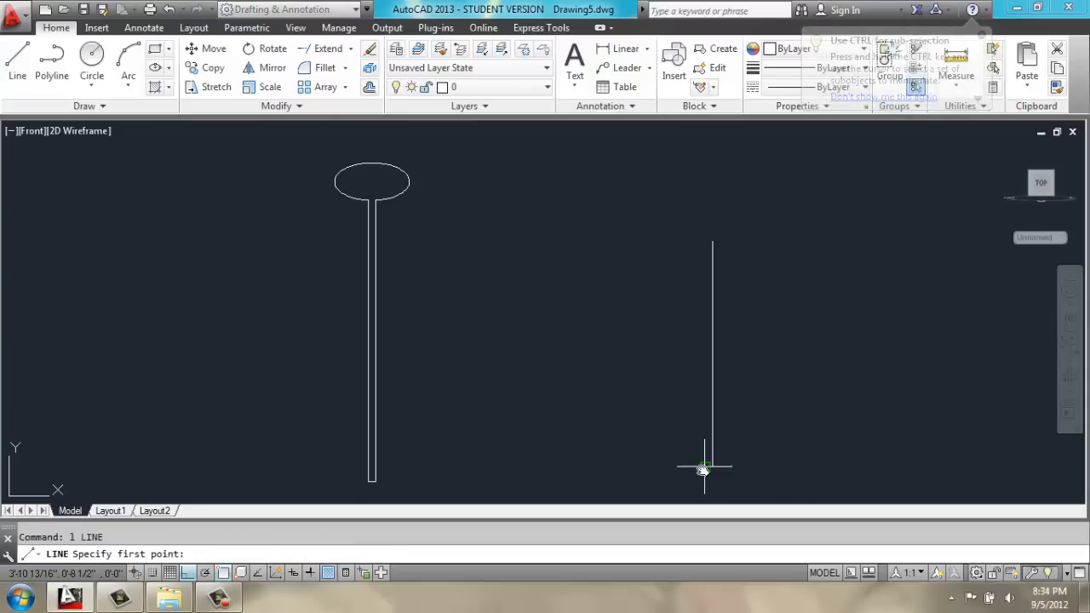
{"action": "left_click", "coordinate": [703, 467]}
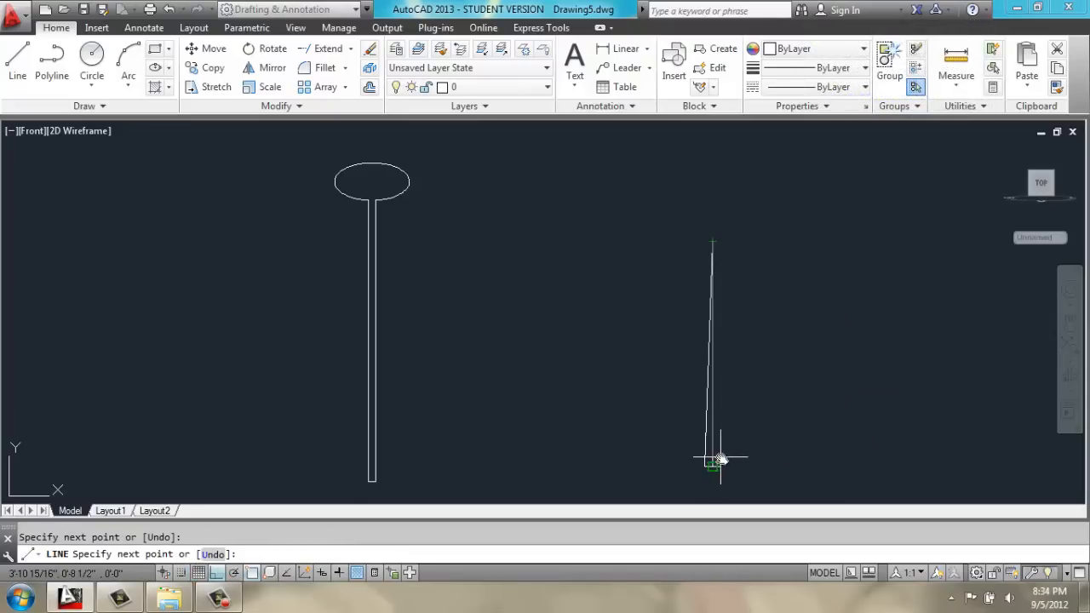
{"action": "left_click", "coordinate": [713, 460]}
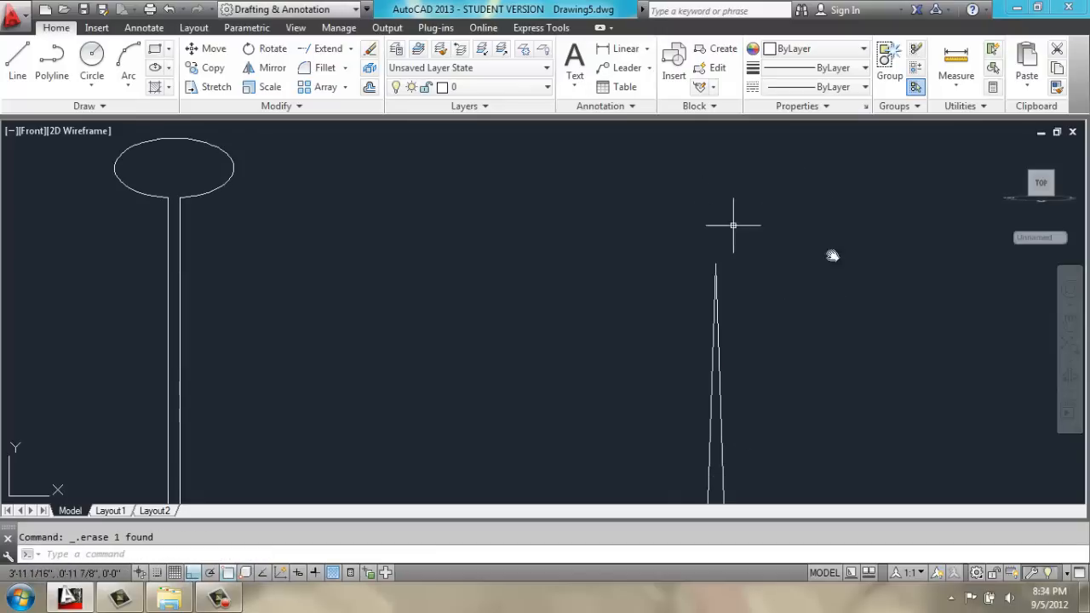
- Draw the small triangle arrowhead with Line, entering a .5 length
{"action": "type", "text": "L"}
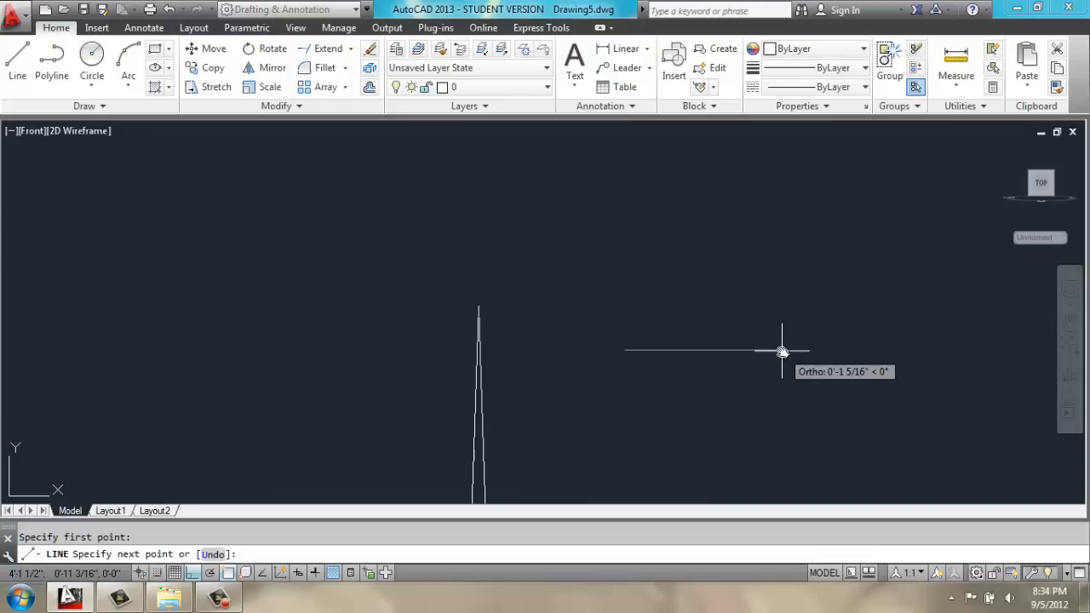
{"action": "mouse_move", "coordinate": [786, 352]}
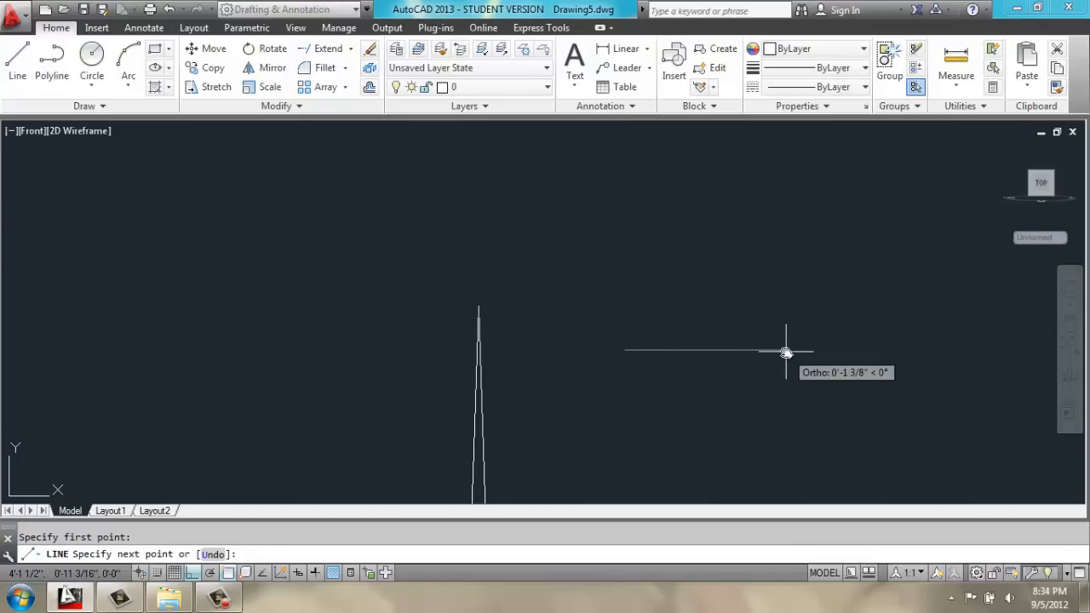
{"action": "left_click", "coordinate": [786, 351]}
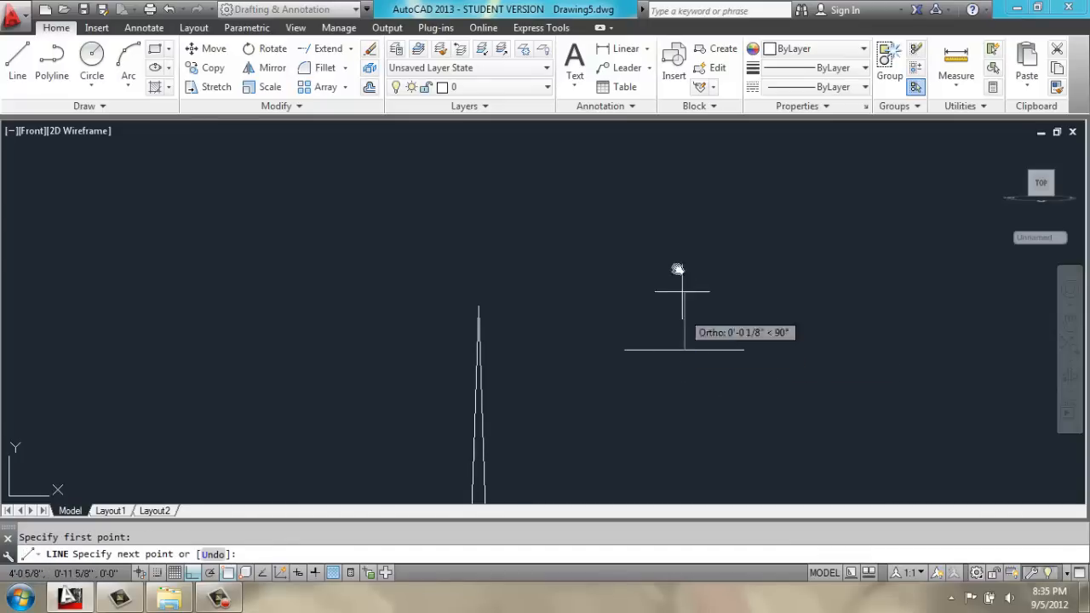
{"action": "type", "text": ".5"}
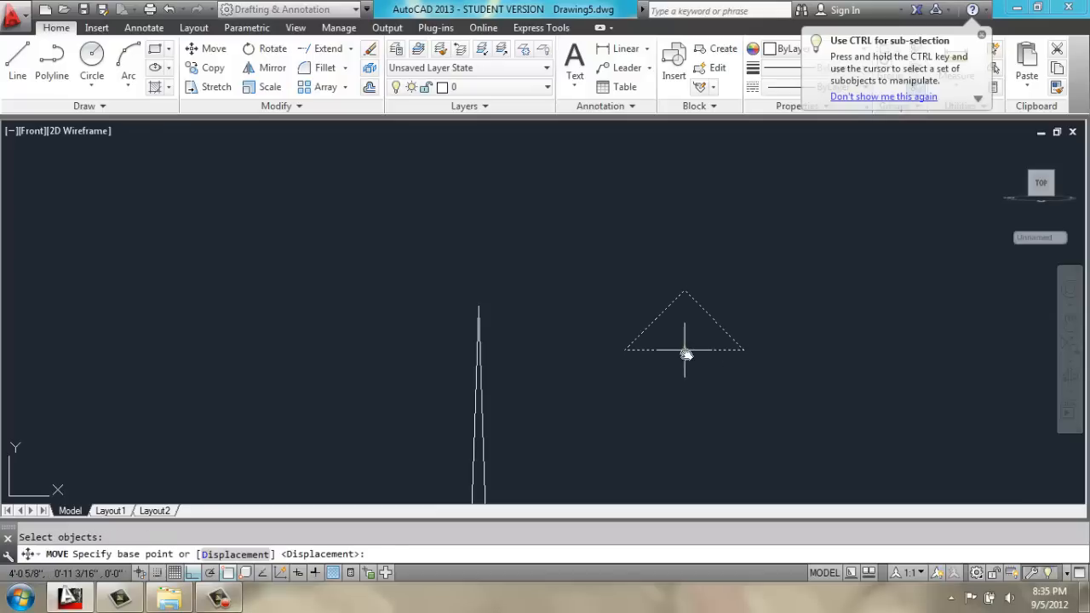
- Move the triangle by its base midpoint onto the top of the tapered shaft
{"action": "left_click", "coordinate": [686, 353]}
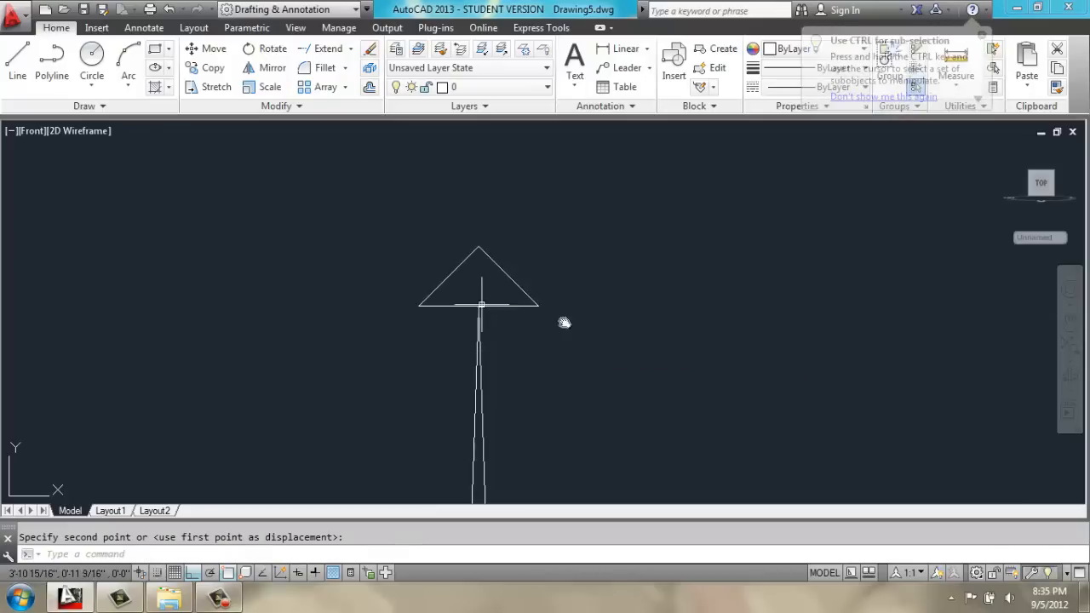
{"action": "left_click", "coordinate": [440, 266]}
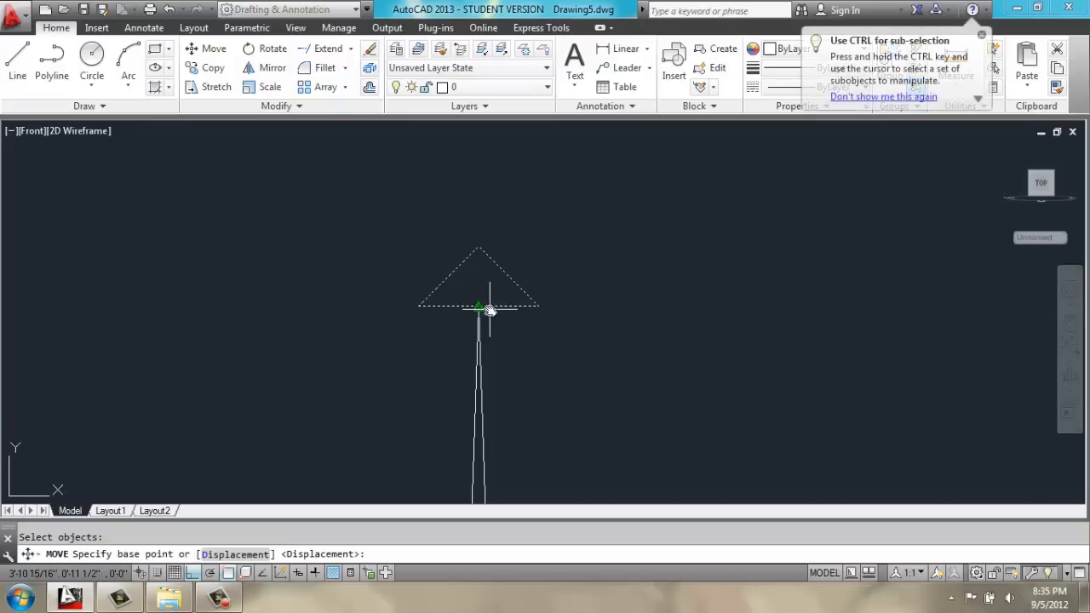
{"action": "left_click", "coordinate": [478, 306]}
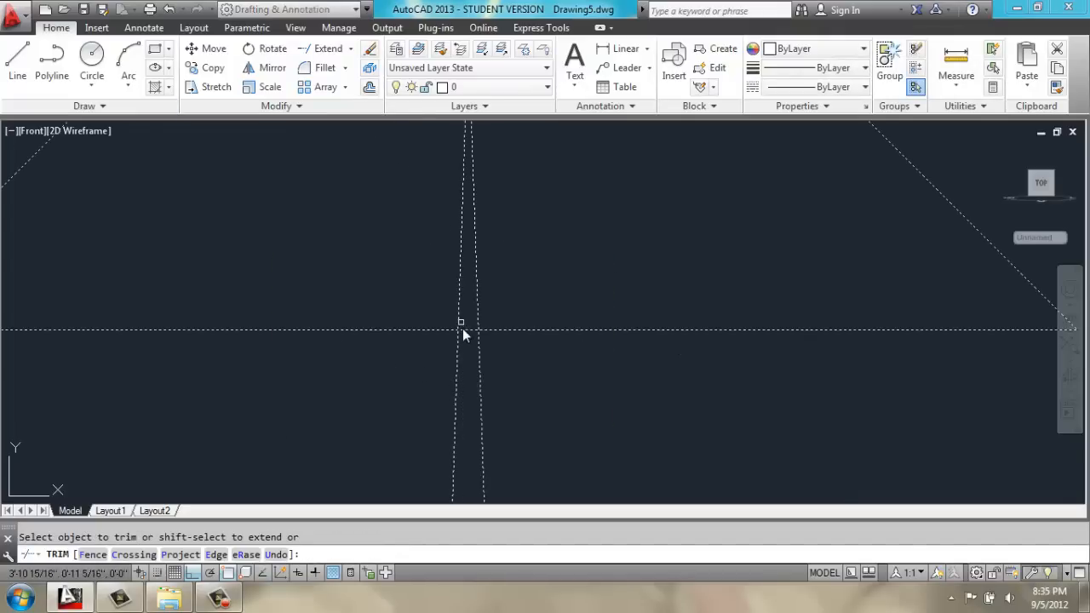
- Trim the overlapping lines at the arrow junction and join the pieces into one outline
{"action": "left_click", "coordinate": [464, 328]}
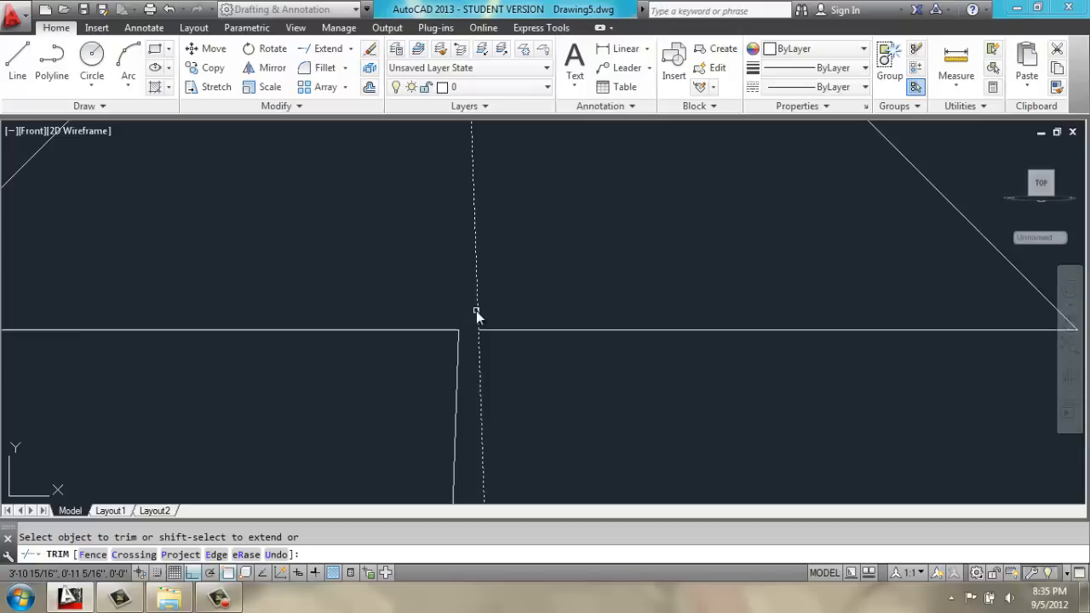
{"action": "left_click", "coordinate": [477, 311]}
{"action": "type", "text": "j"}
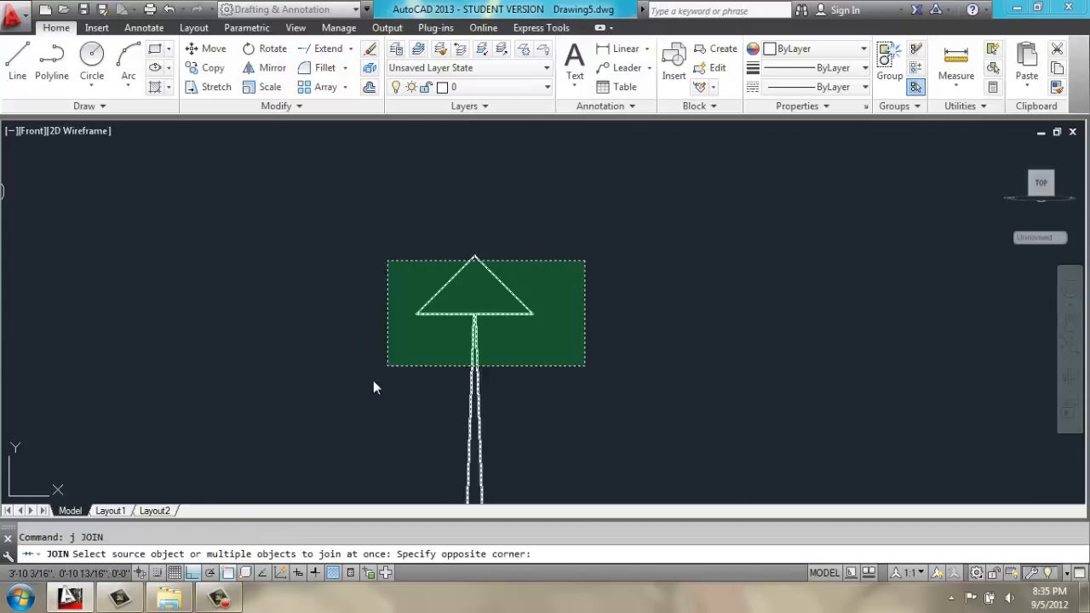
{"action": "left_click", "coordinate": [430, 467]}
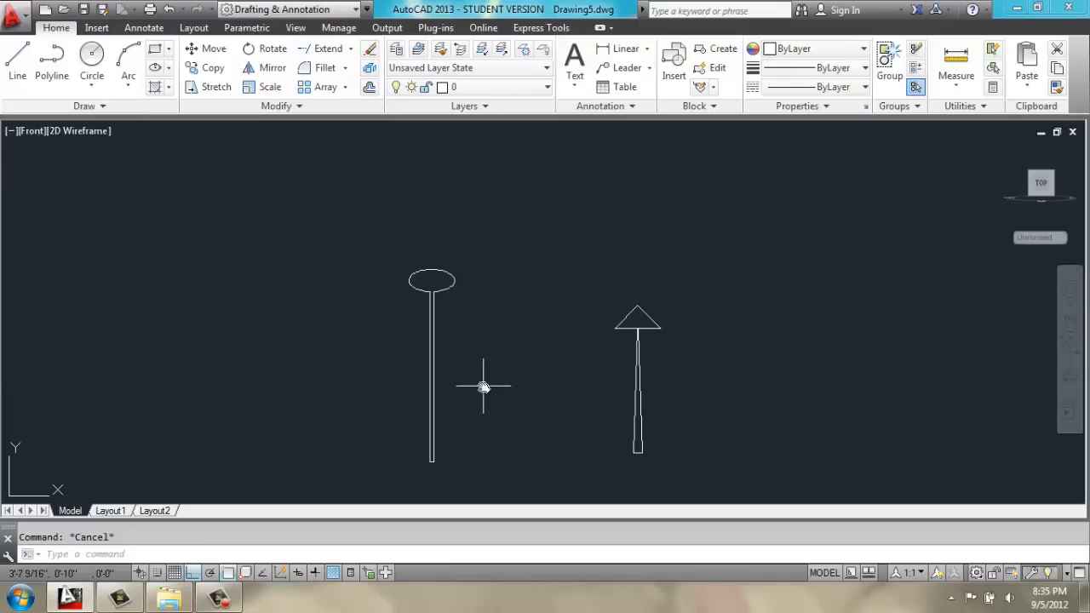
- Rotate the arrow hand 90° and move it across the ellipse hand's shaft
{"action": "left_click", "coordinate": [265, 48]}
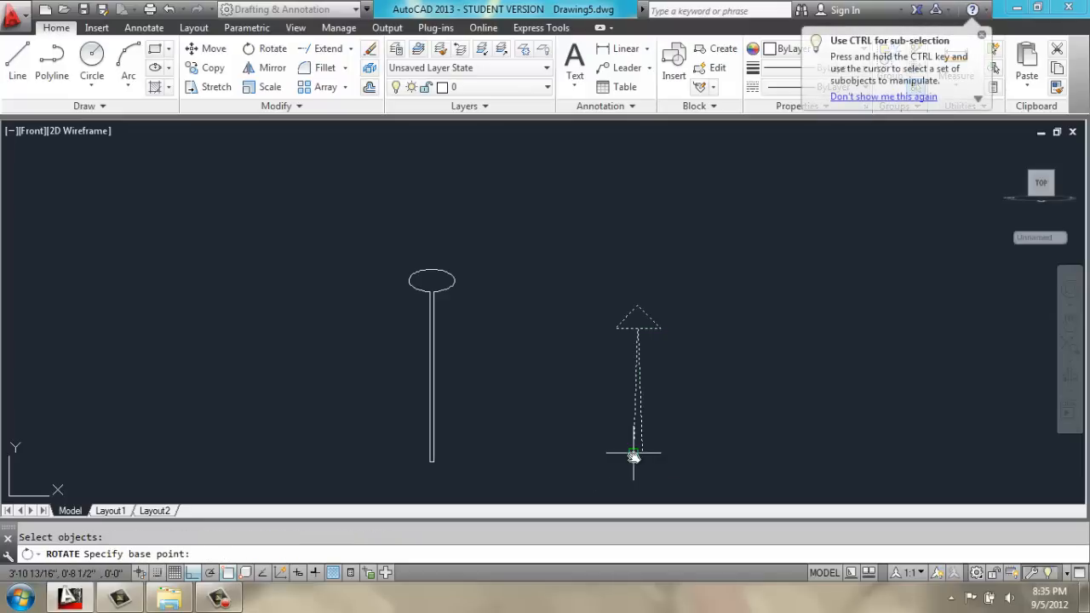
{"action": "left_click", "coordinate": [634, 451]}
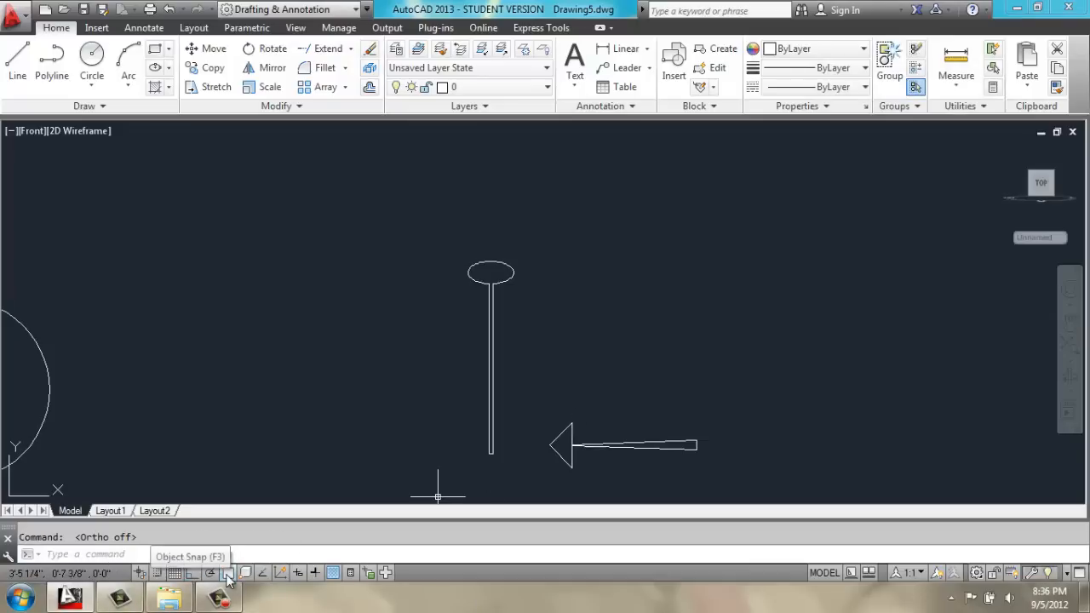
{"action": "left_click", "coordinate": [226, 572]}
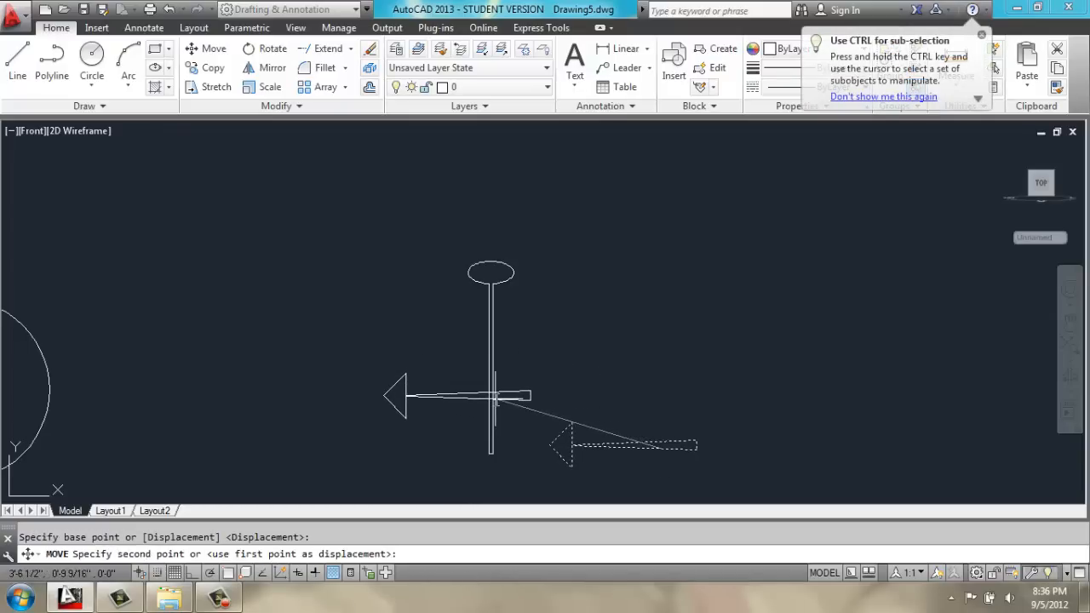
{"action": "left_click", "coordinate": [490, 396]}
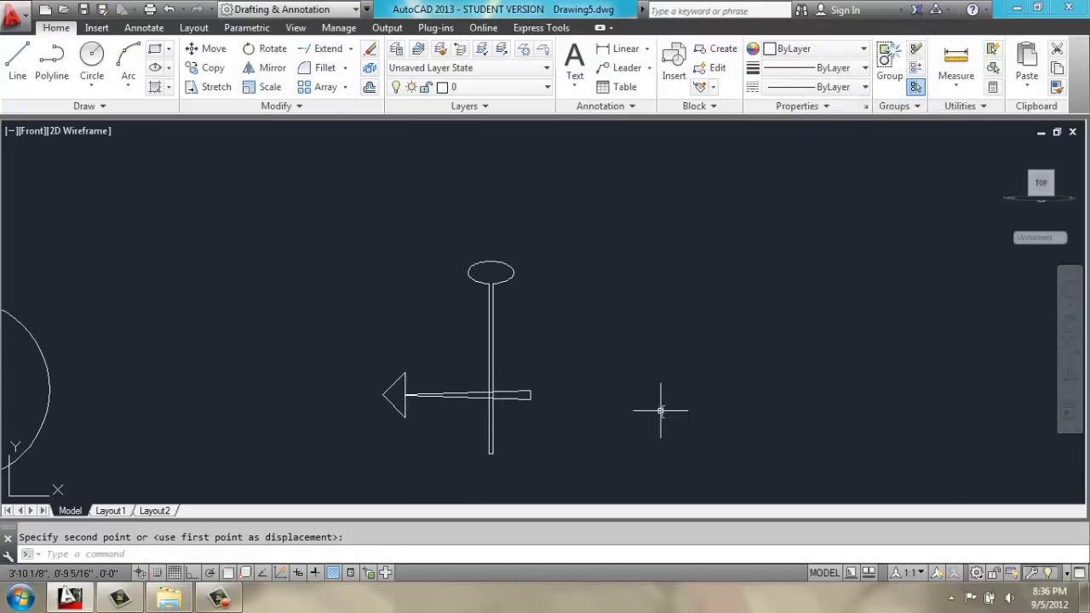
- Rotate both hands together about the point where they cross
{"action": "type", "text": "ro"}
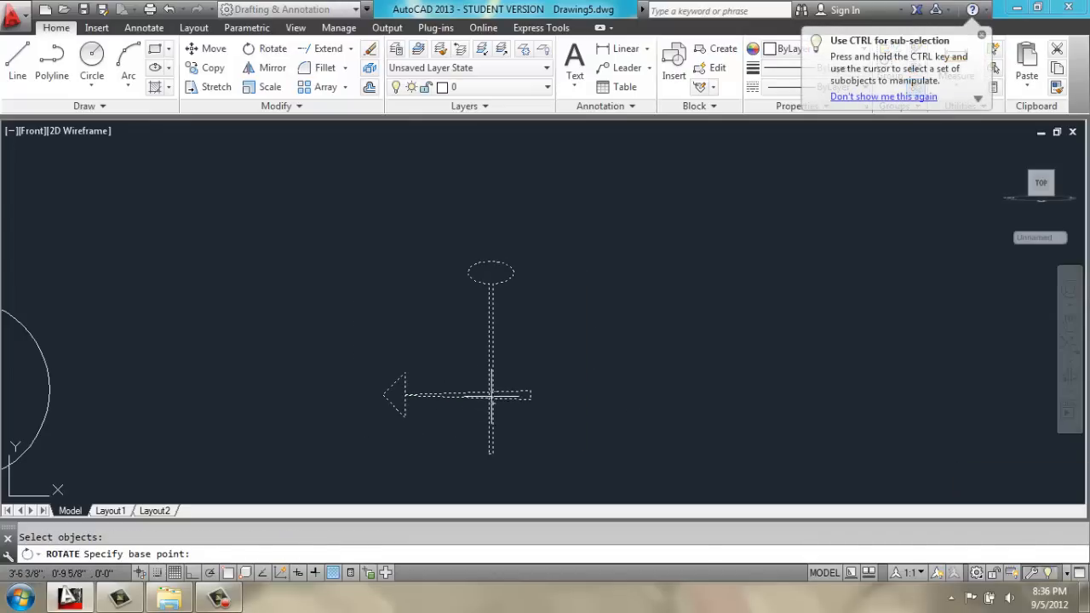
{"action": "left_click", "coordinate": [492, 394]}
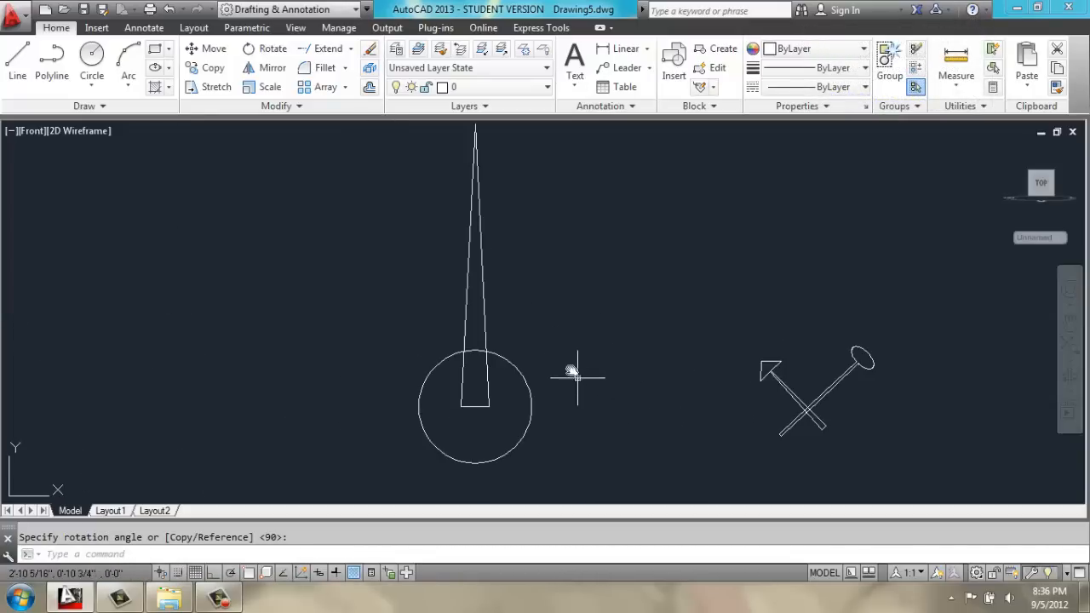
{"action": "key", "text": "Escape"}
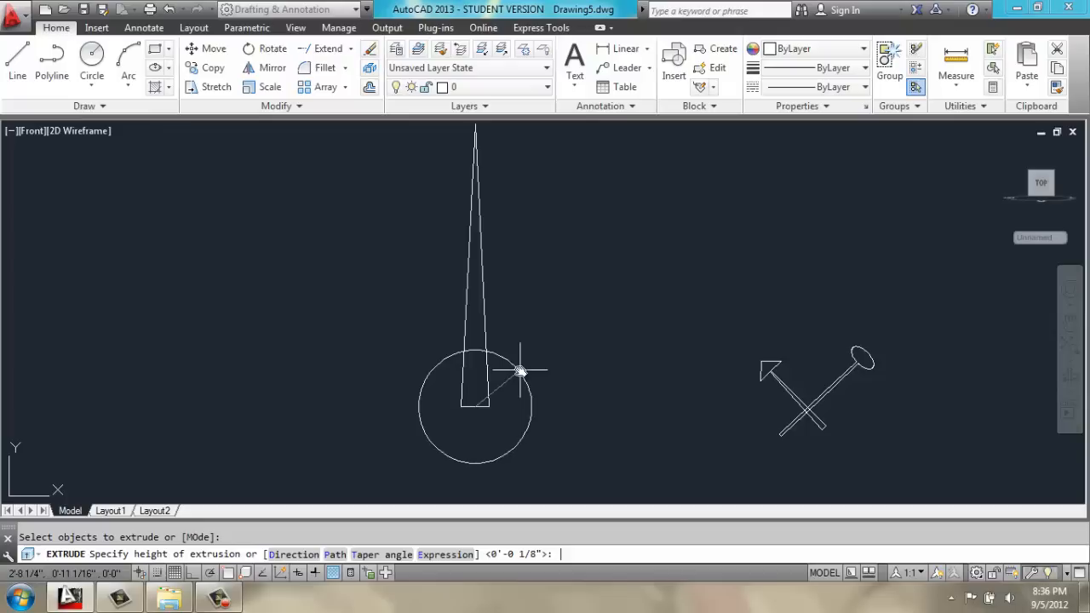
- Extrude the shapes with heights .25 and -.25
{"action": "type", "text": ".25"}
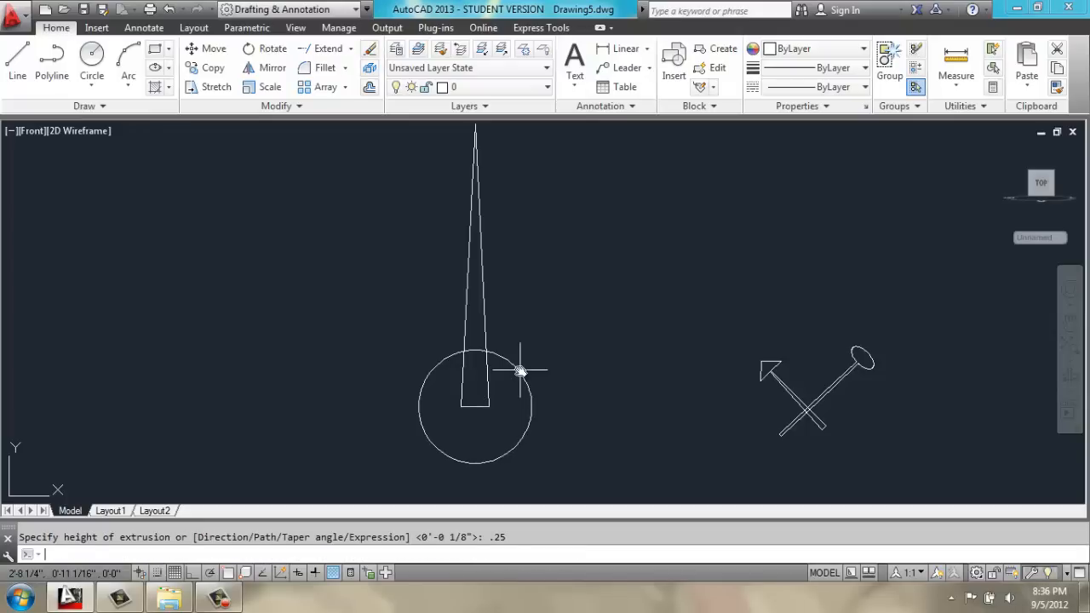
{"action": "key", "text": "Escape"}
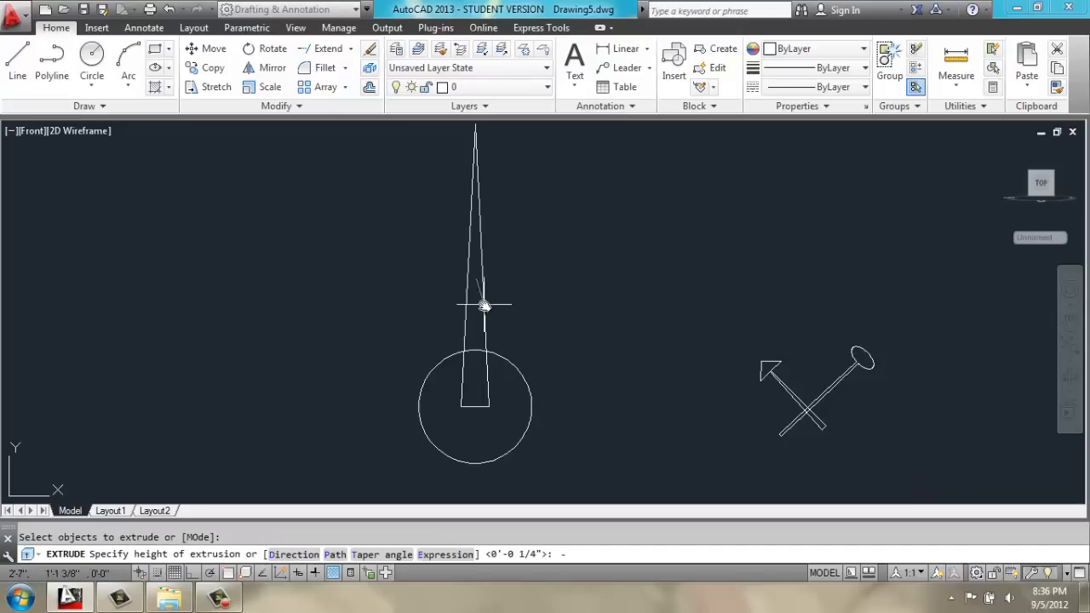
{"action": "type", "text": "-.25"}
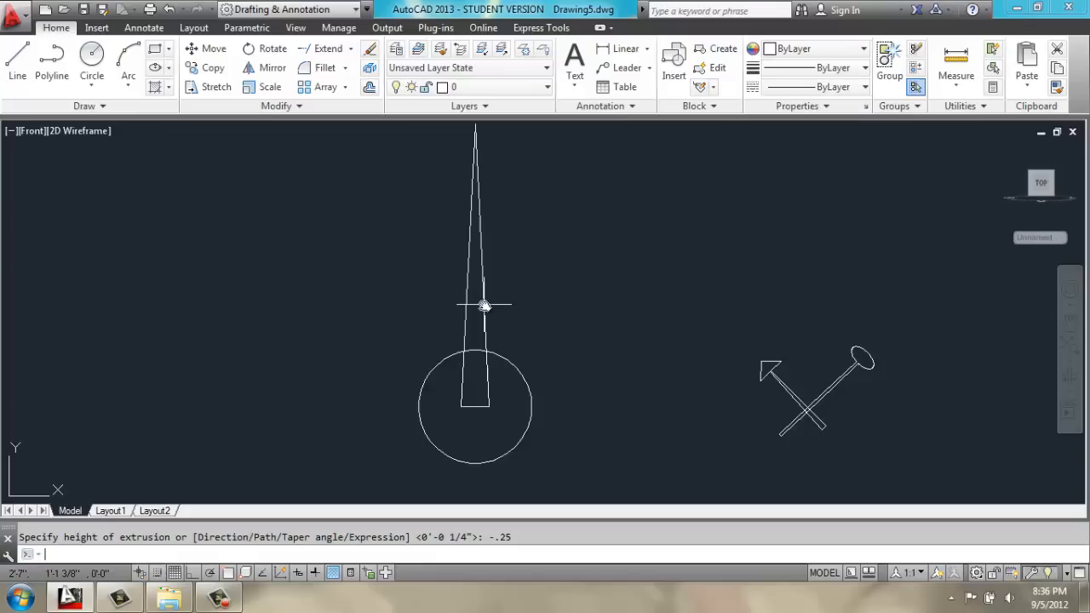
{"action": "key", "text": "Escape"}
{"action": "type", "text": "ARRAY"}
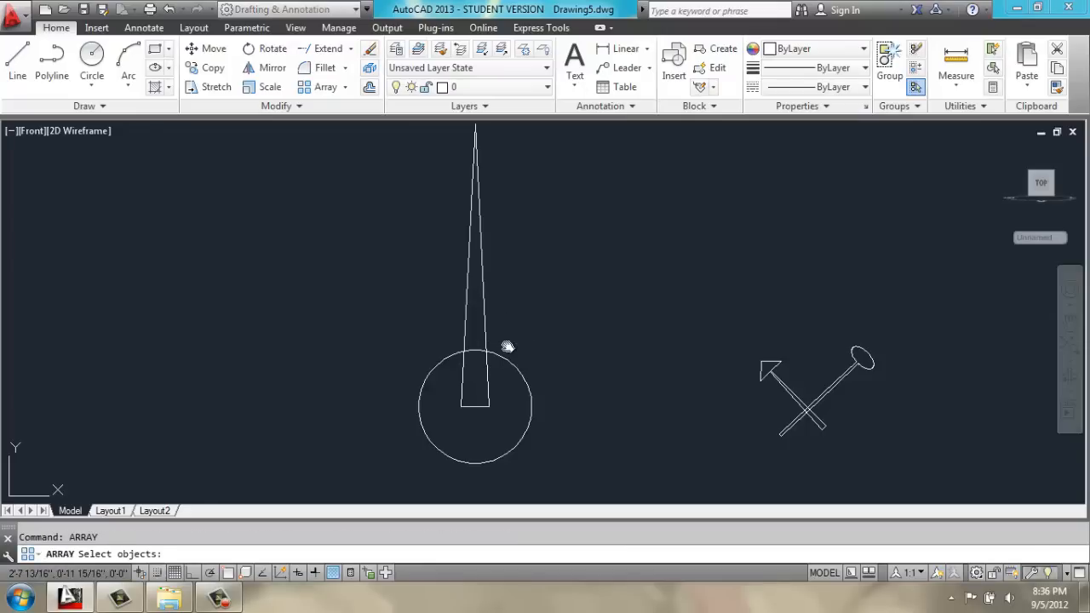
{"action": "mouse_move", "coordinate": [487, 324]}
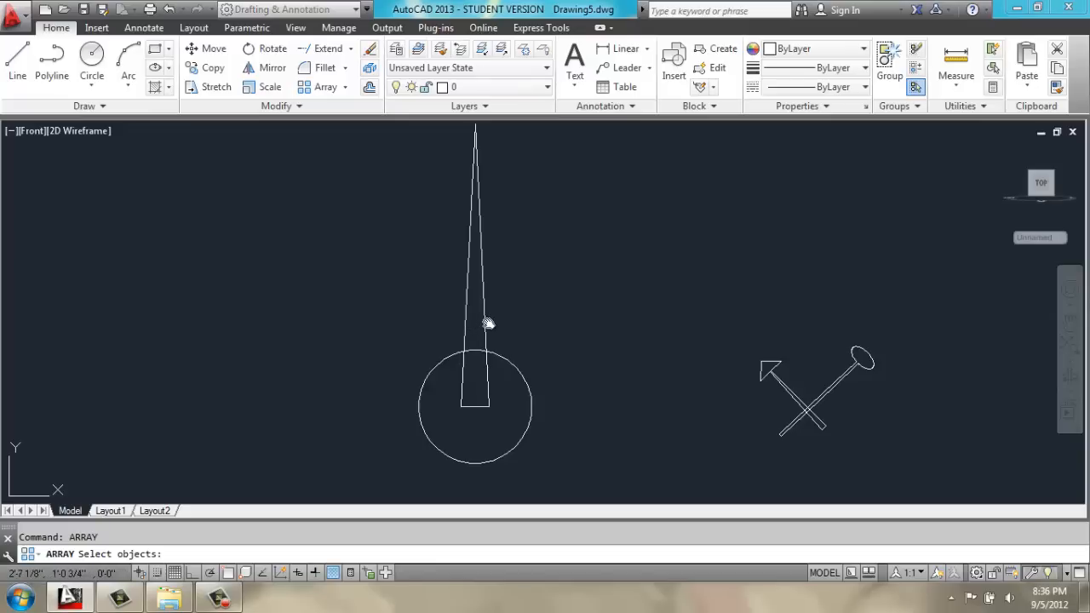
- Polar-array the tapered ray around the face centre with 12 items, 30° apart
{"action": "left_click", "coordinate": [485, 322]}
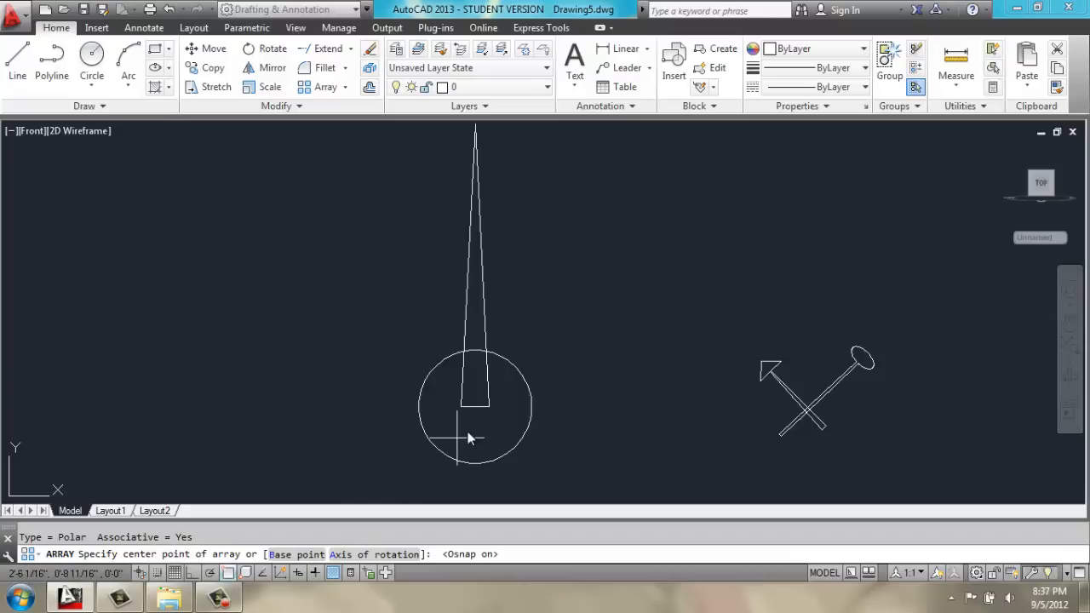
{"action": "mouse_move", "coordinate": [474, 407]}
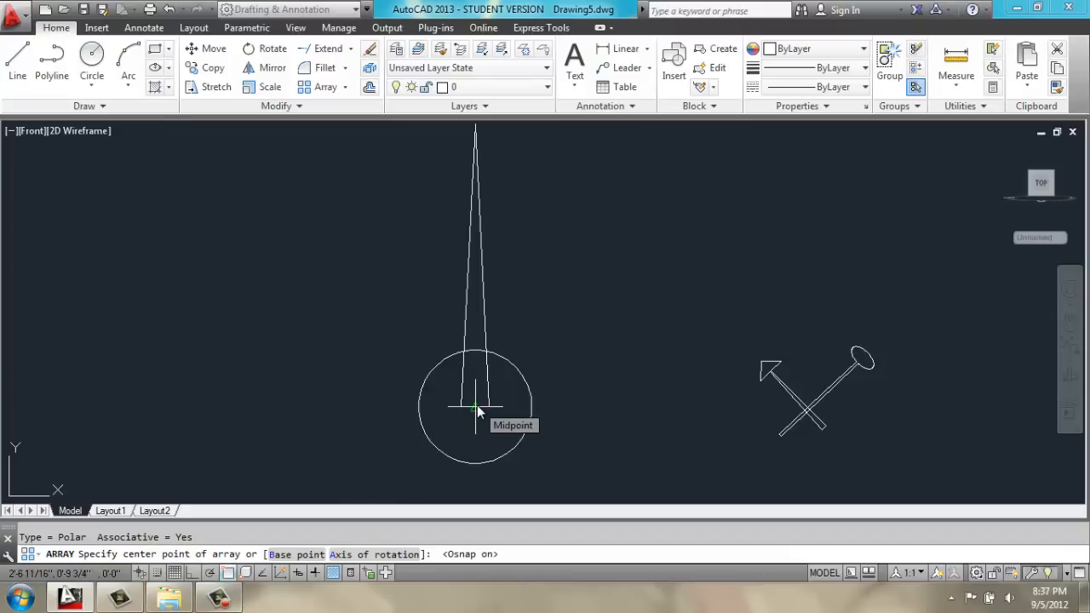
{"action": "left_click", "coordinate": [475, 406]}
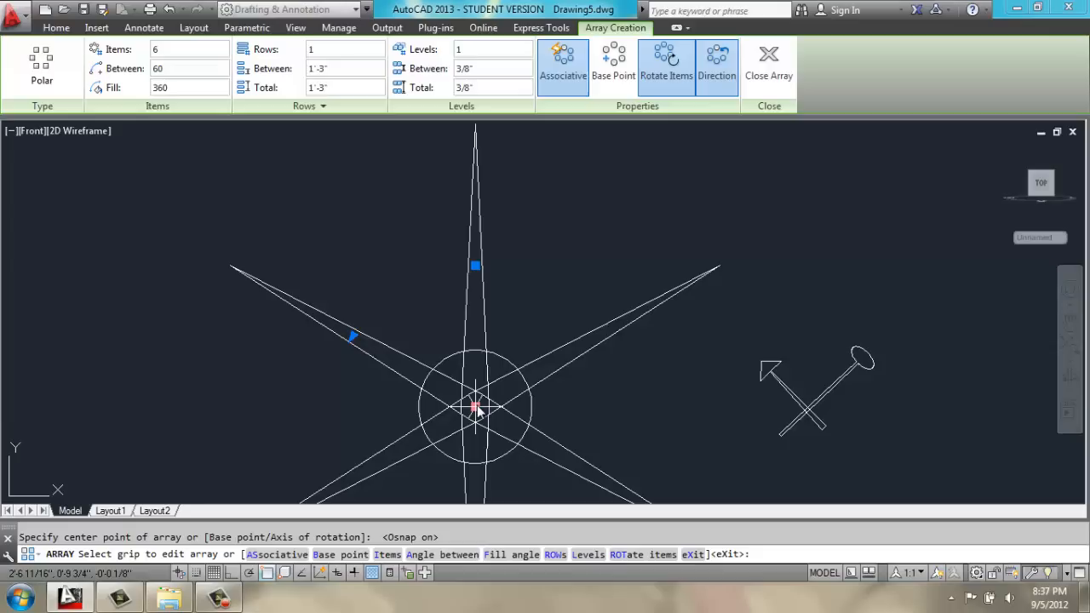
{"action": "type", "text": "12"}
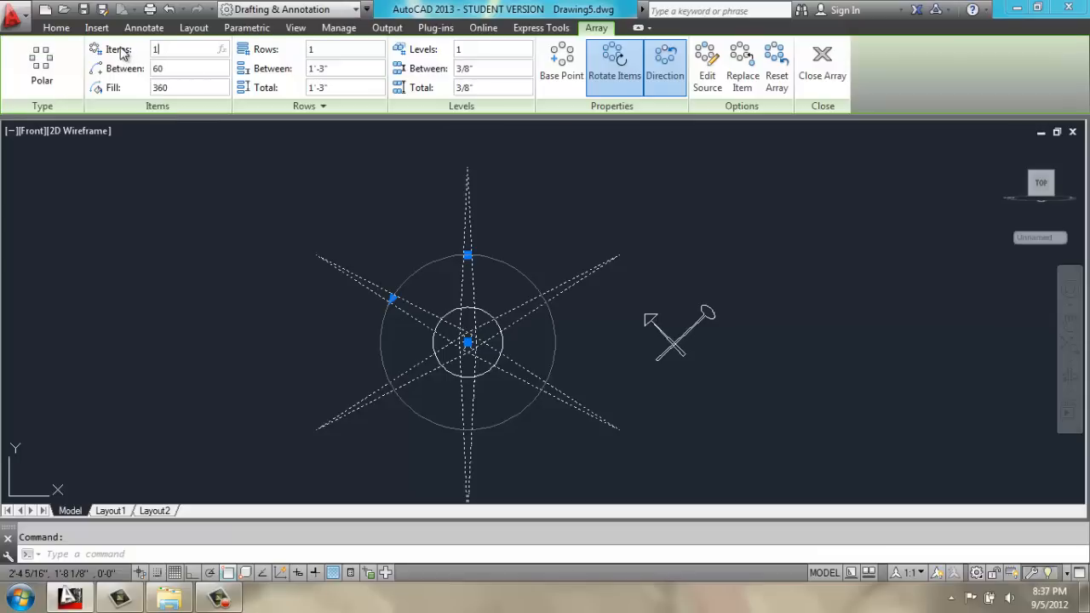
{"action": "type", "text": "12"}
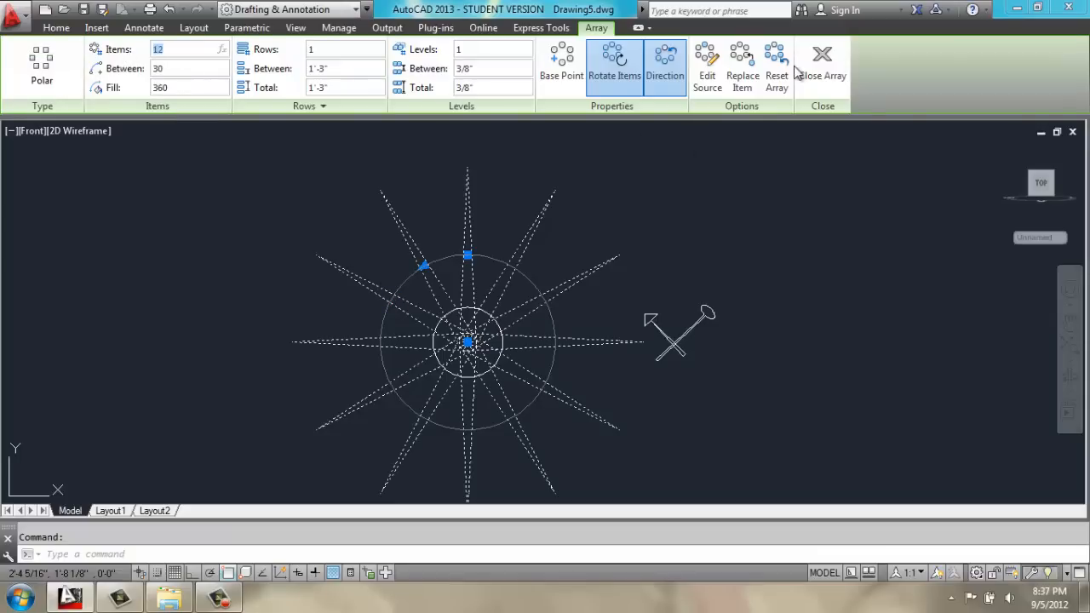
{"action": "left_click", "coordinate": [822, 64]}
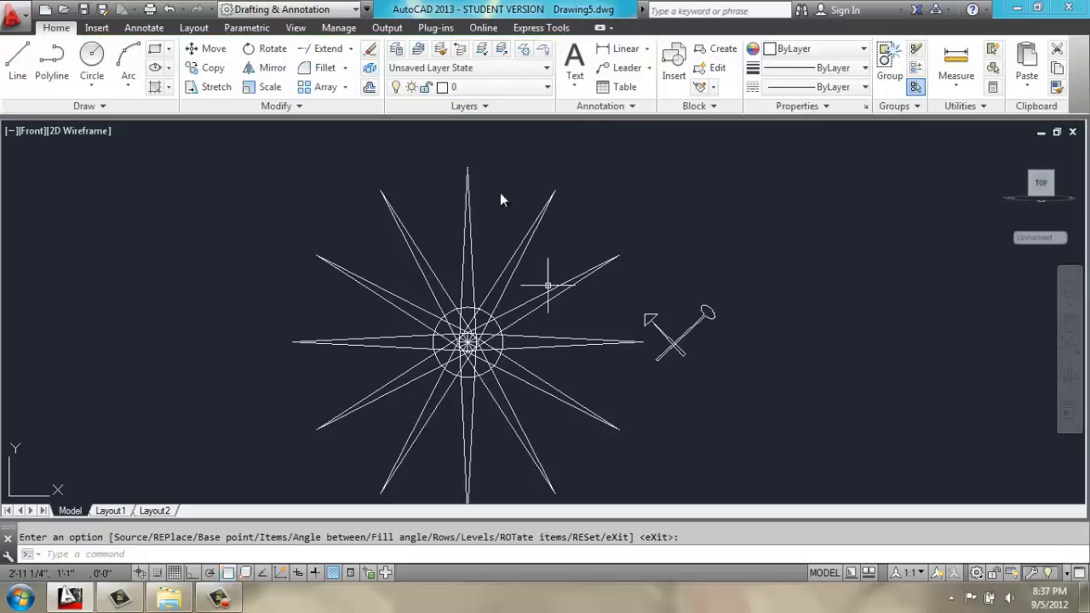
{"action": "mouse_move", "coordinate": [446, 332]}
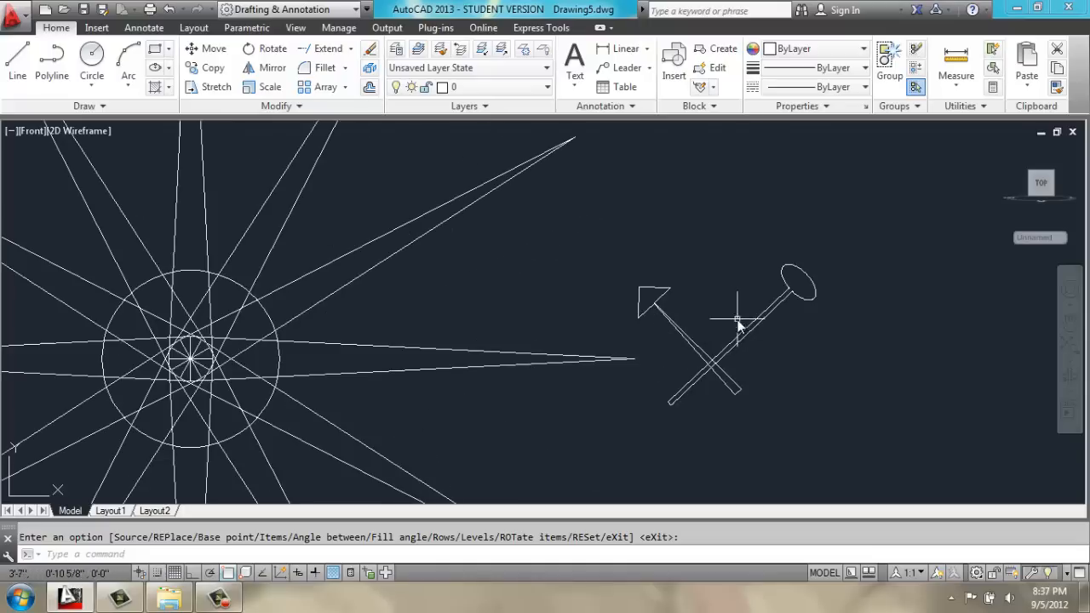
{"action": "mouse_move", "coordinate": [758, 353]}
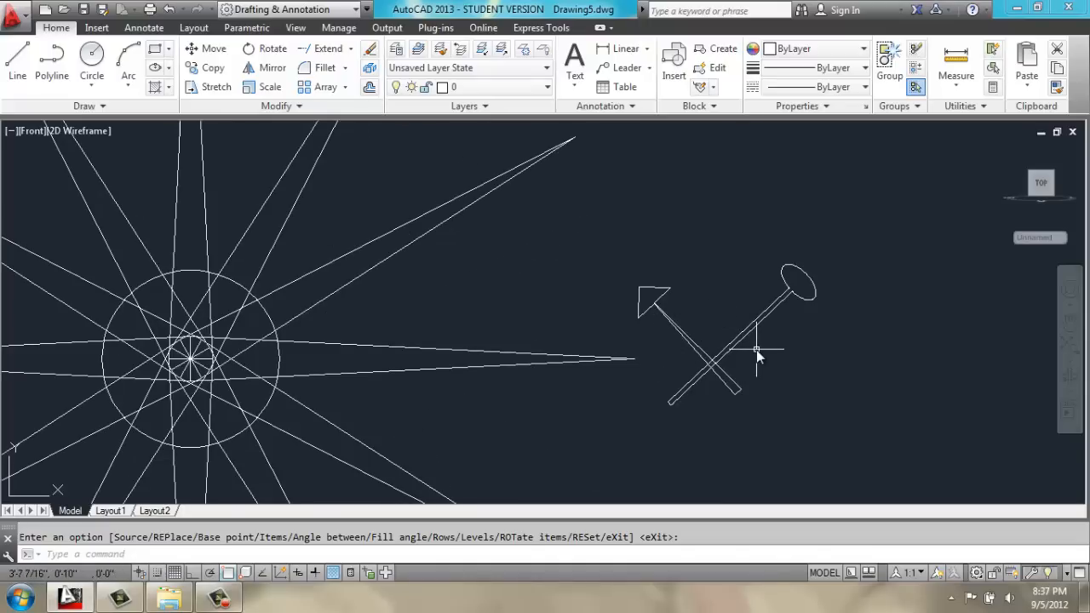
- Extrude the short hand to -.1 and the long oval-tipped hand to .1
{"action": "key", "text": "Escape"}
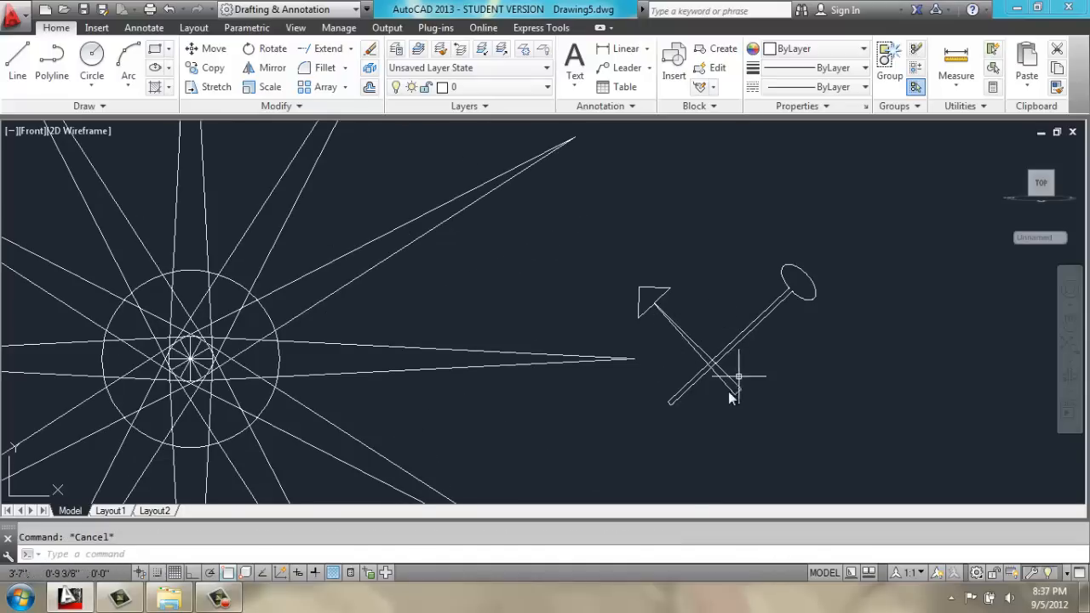
{"action": "type", "text": "Ext"}
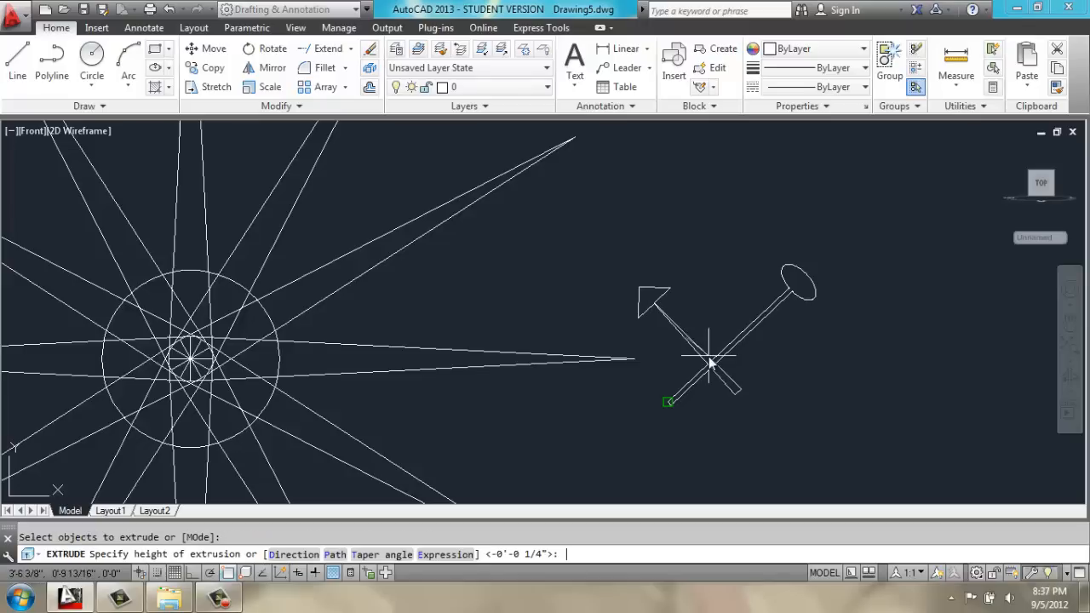
{"action": "mouse_move", "coordinate": [711, 362]}
{"action": "type", "text": "-.1"}
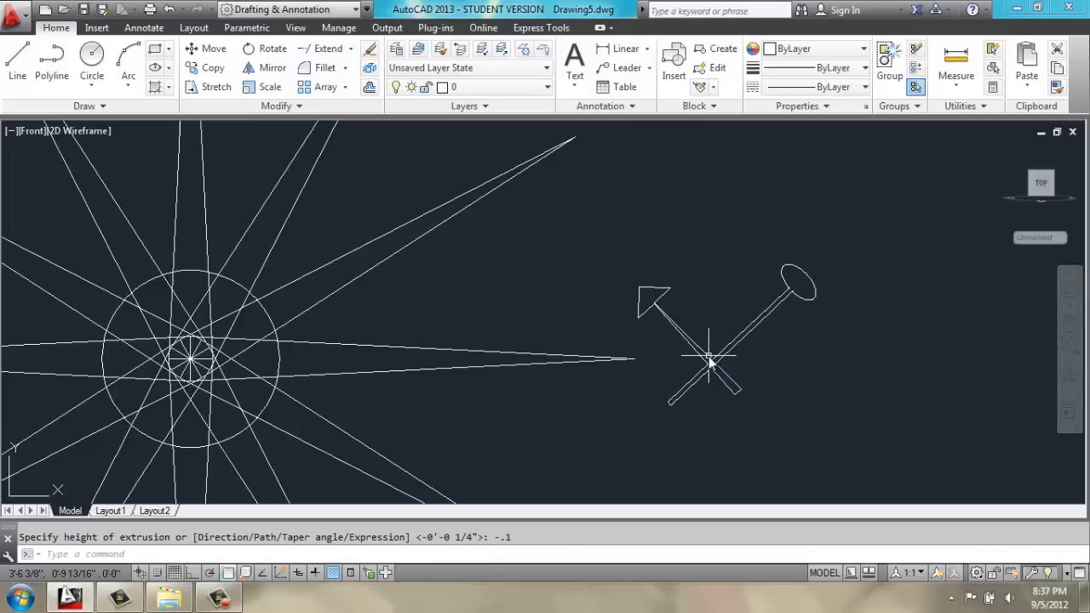
{"action": "type", "text": "Ext"}
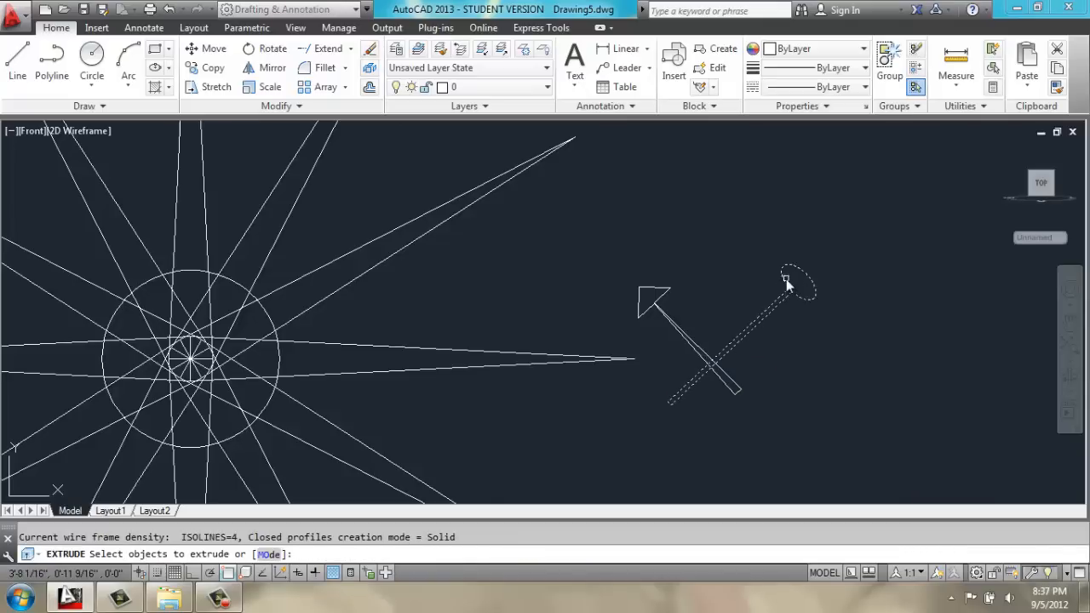
{"action": "left_click", "coordinate": [783, 281]}
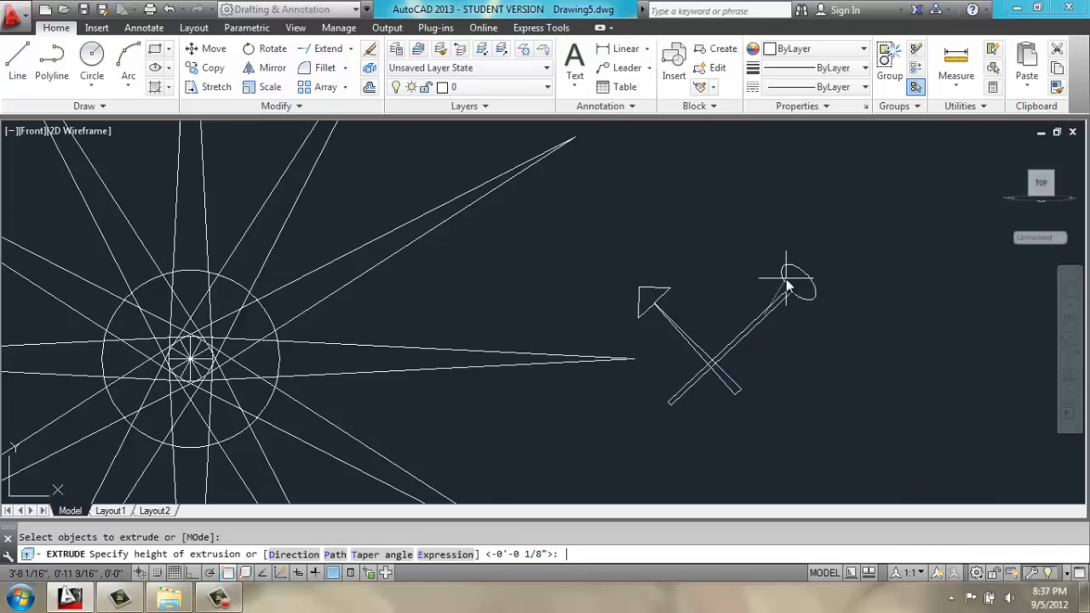
{"action": "type", "text": ".1"}
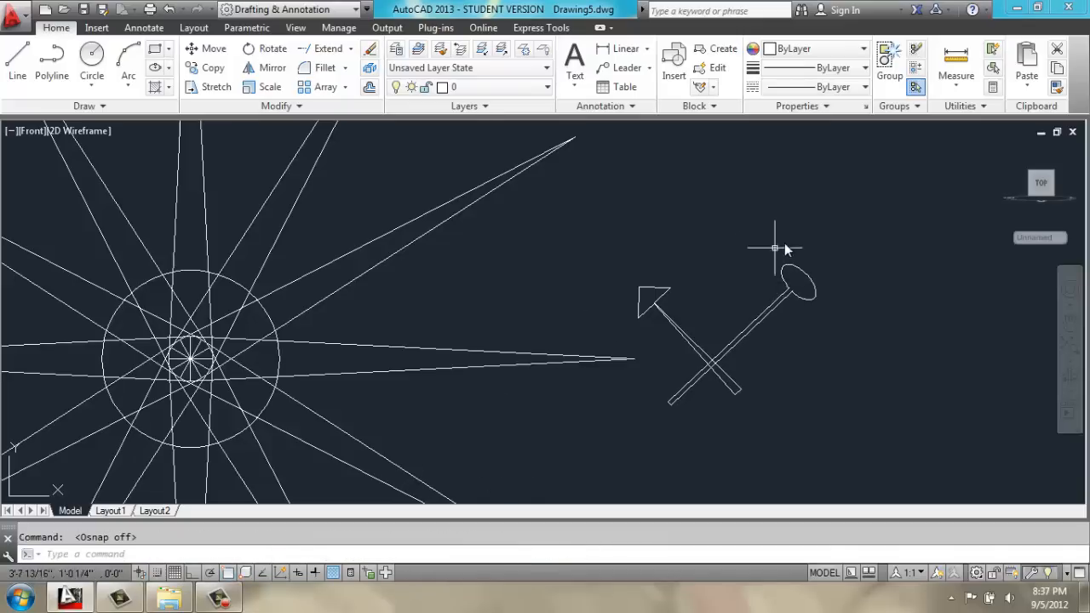
- Window-select both hands, move them to the circle's centre, and open the preset views list
{"action": "left_click_drag", "start_coordinate": [775, 248], "coordinate": [628, 320]}
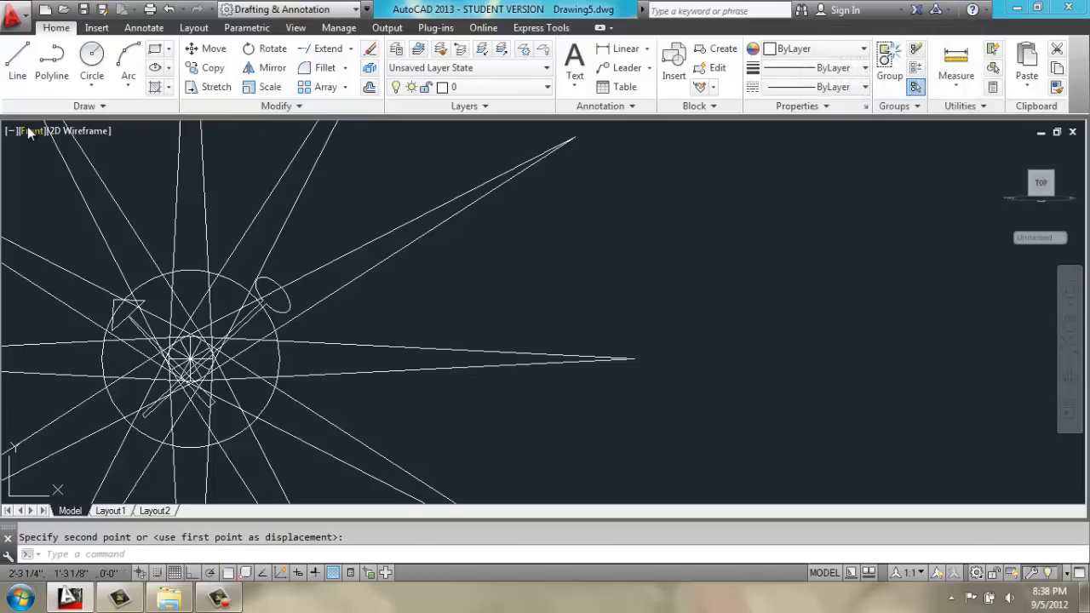
{"action": "left_click", "coordinate": [32, 130]}
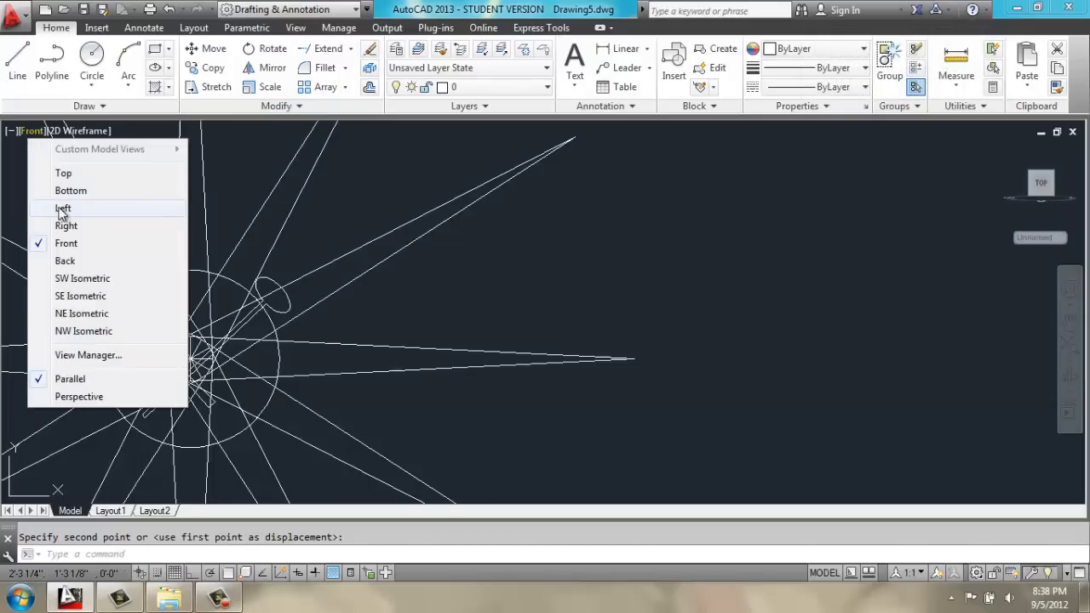
- From the Left view, move the clock hands 0.35 forward off the clock face
{"action": "left_click", "coordinate": [63, 209]}
{"action": "type", "text": "m"}
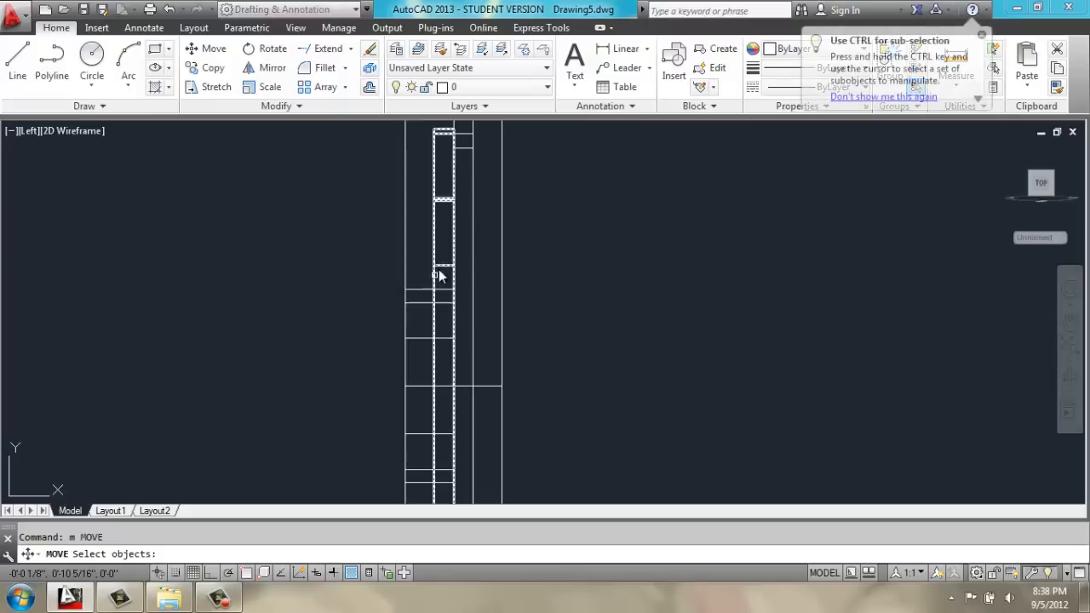
{"action": "mouse_move", "coordinate": [439, 271]}
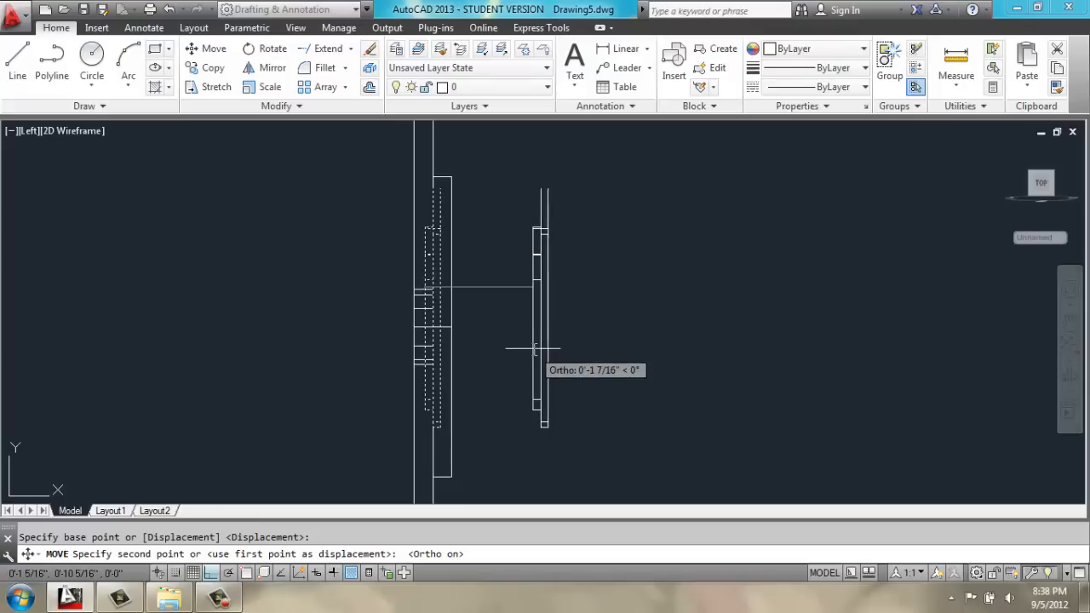
{"action": "left_click", "coordinate": [532, 349]}
{"action": "type", "text": ".35"}
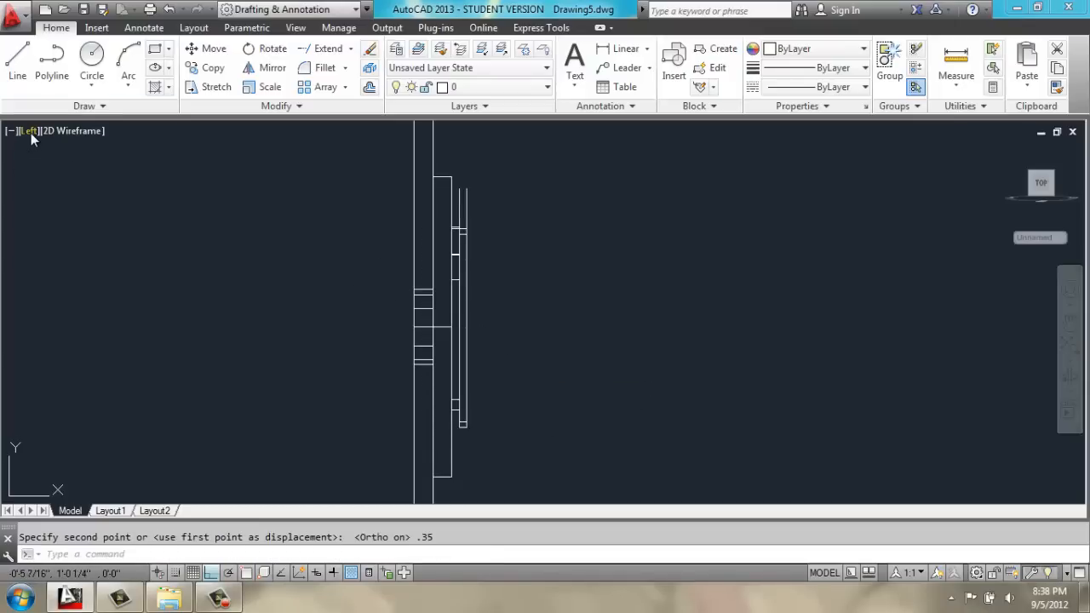
{"action": "left_click", "coordinate": [30, 130]}
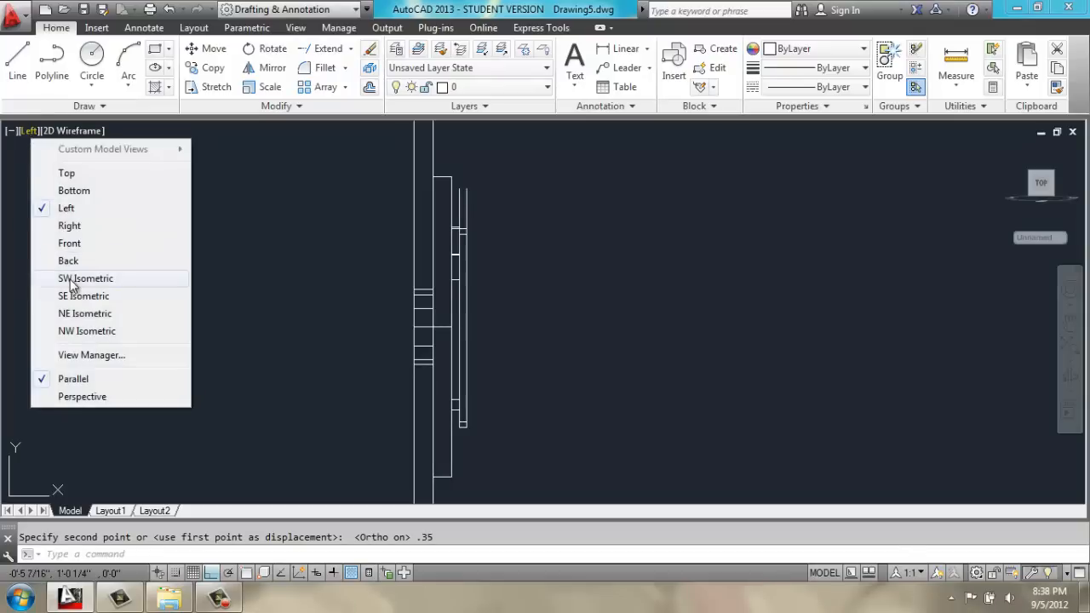
- Show the clock in SW Isometric with Conceptual shading, orbited to face it more directly
{"action": "left_click", "coordinate": [85, 278]}
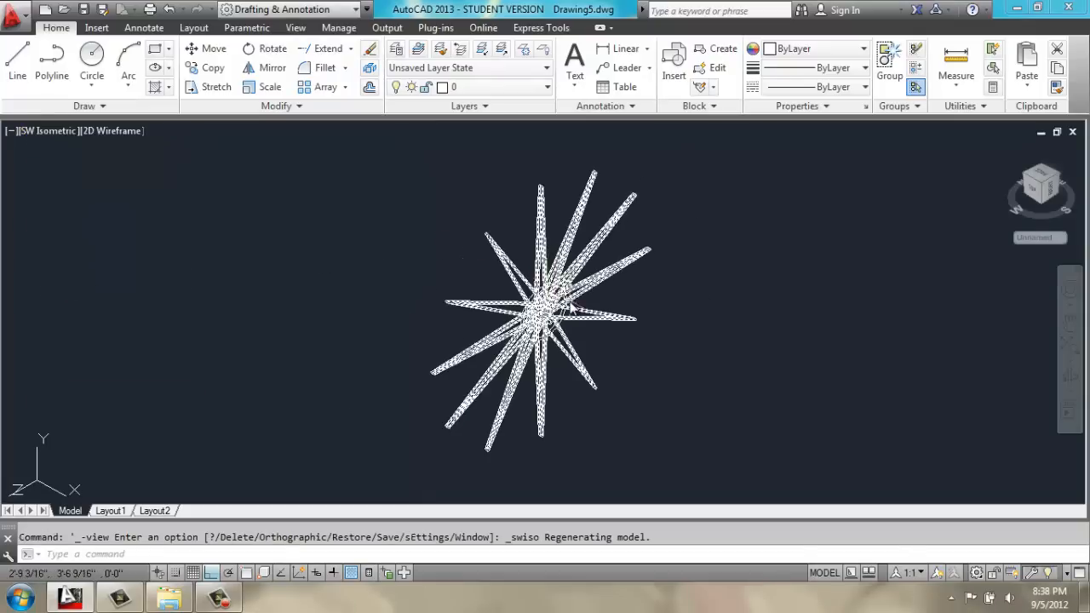
{"action": "left_click", "coordinate": [111, 131]}
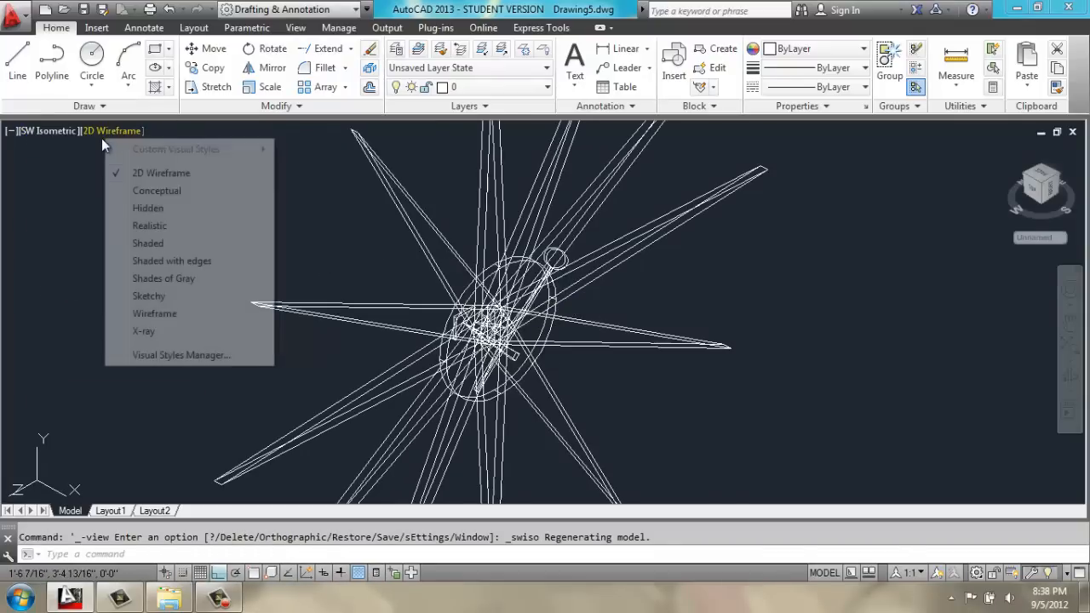
{"action": "left_click", "coordinate": [158, 190]}
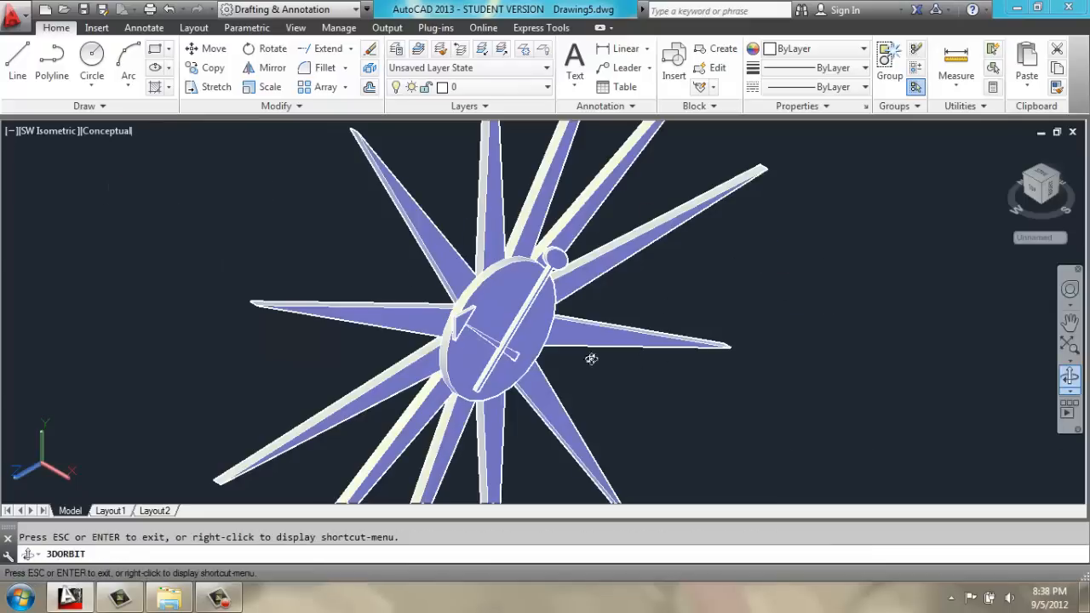
{"action": "left_click_drag", "start_coordinate": [591, 358], "coordinate": [517, 271]}
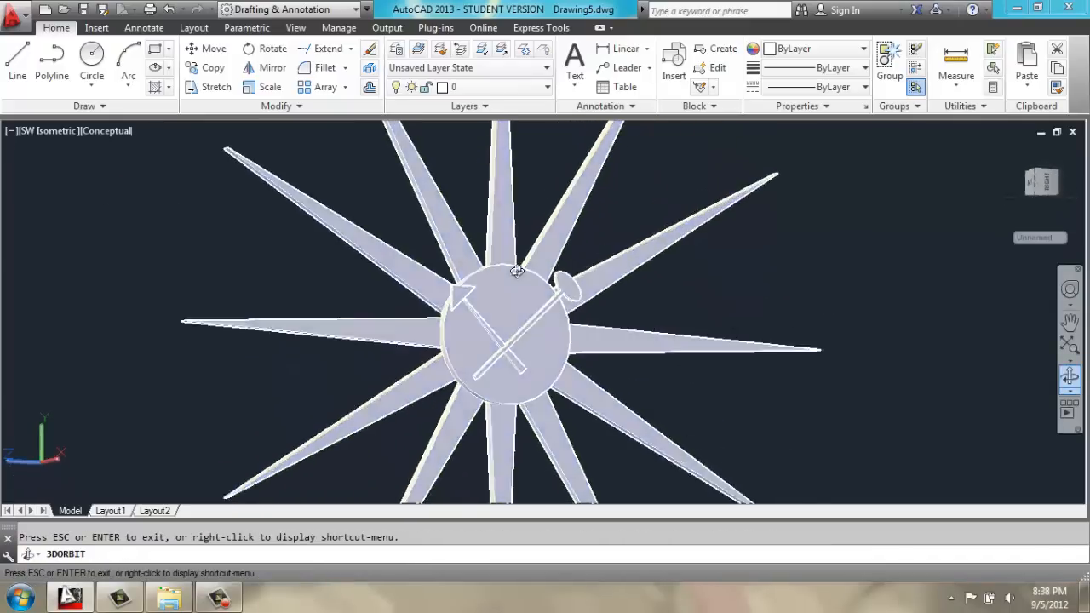